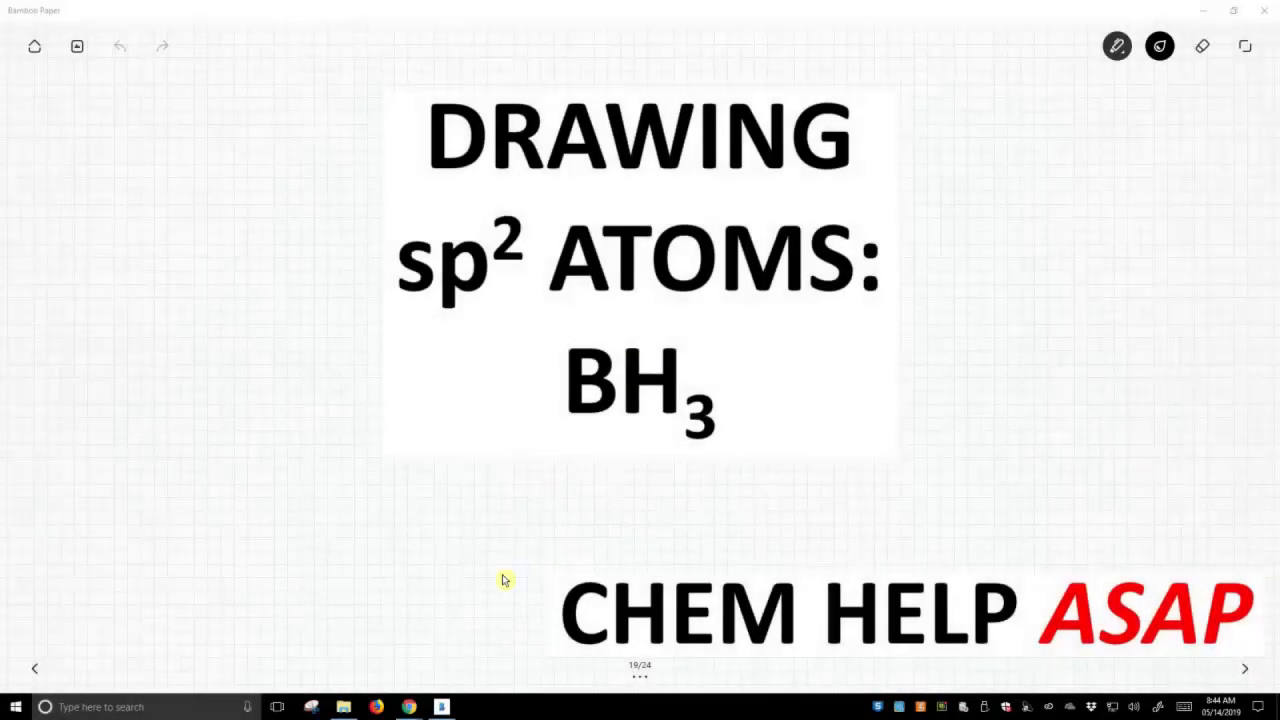
mouse_move(118, 643)
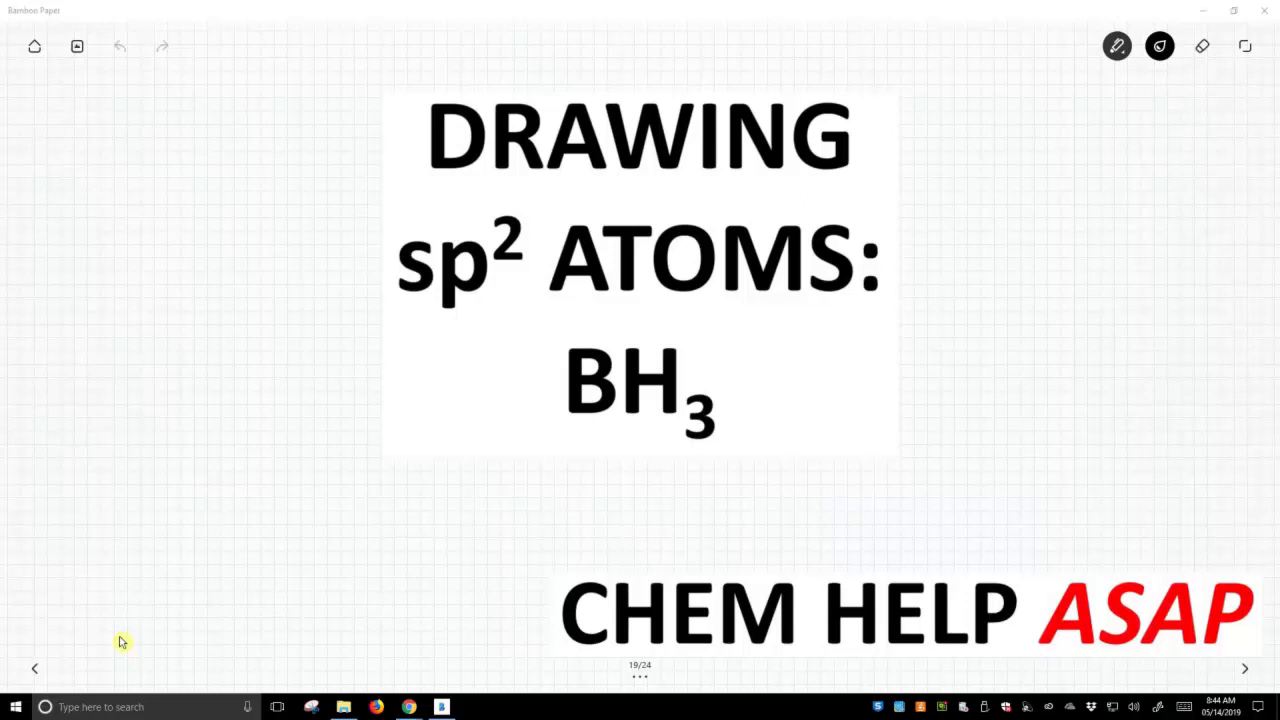
- Go to the next notebook page, 'Drawing sp² Hybrid Atoms'
left_click(1245, 668)
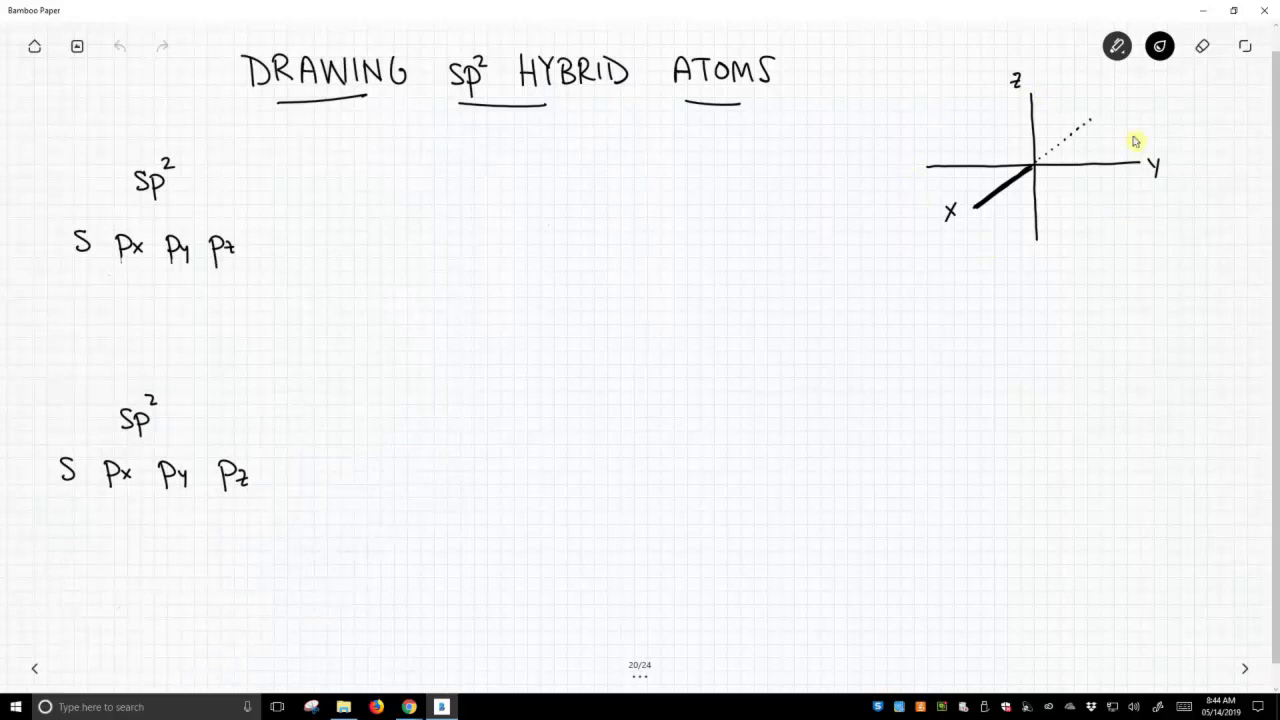
mouse_move(1043, 170)
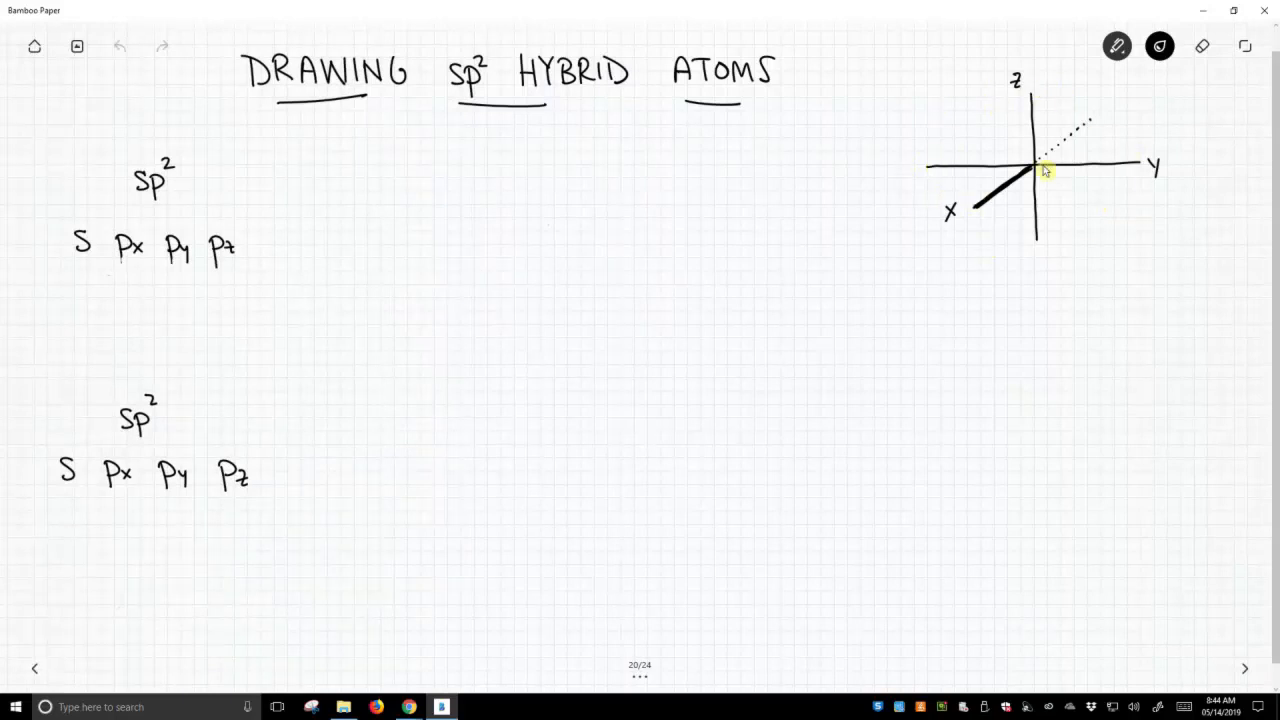
mouse_move(1053, 162)
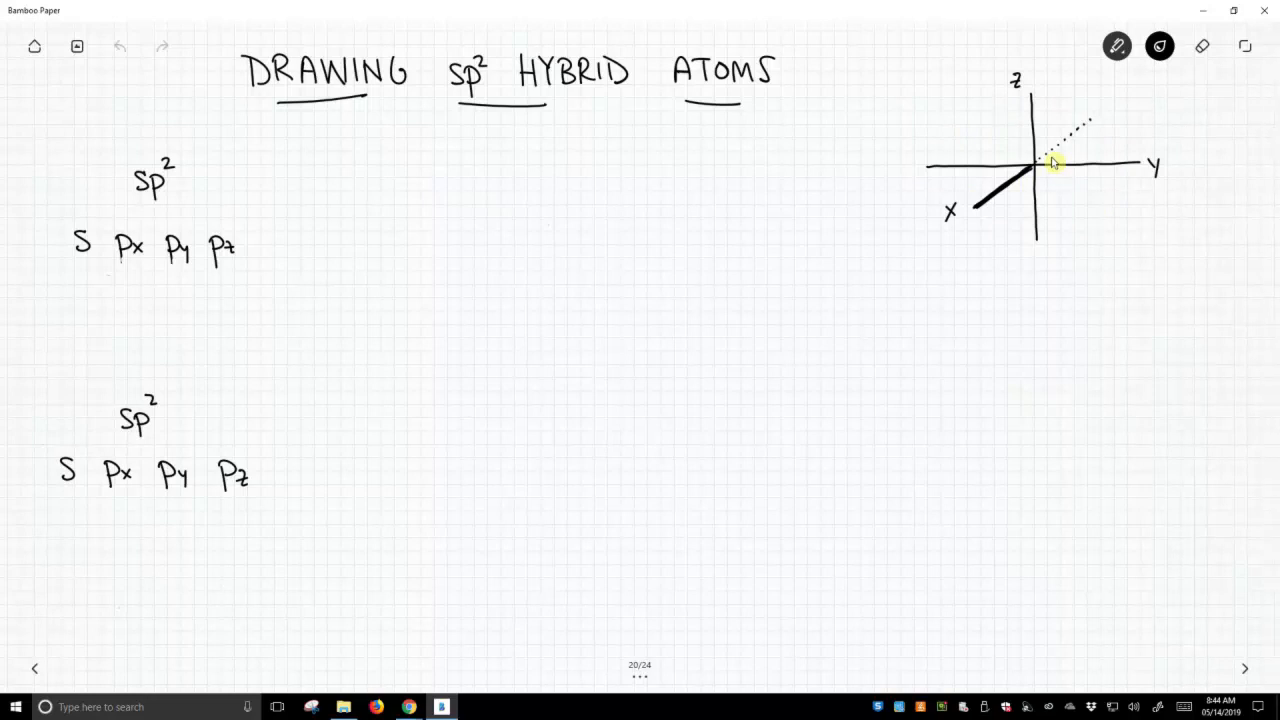
mouse_move(936, 167)
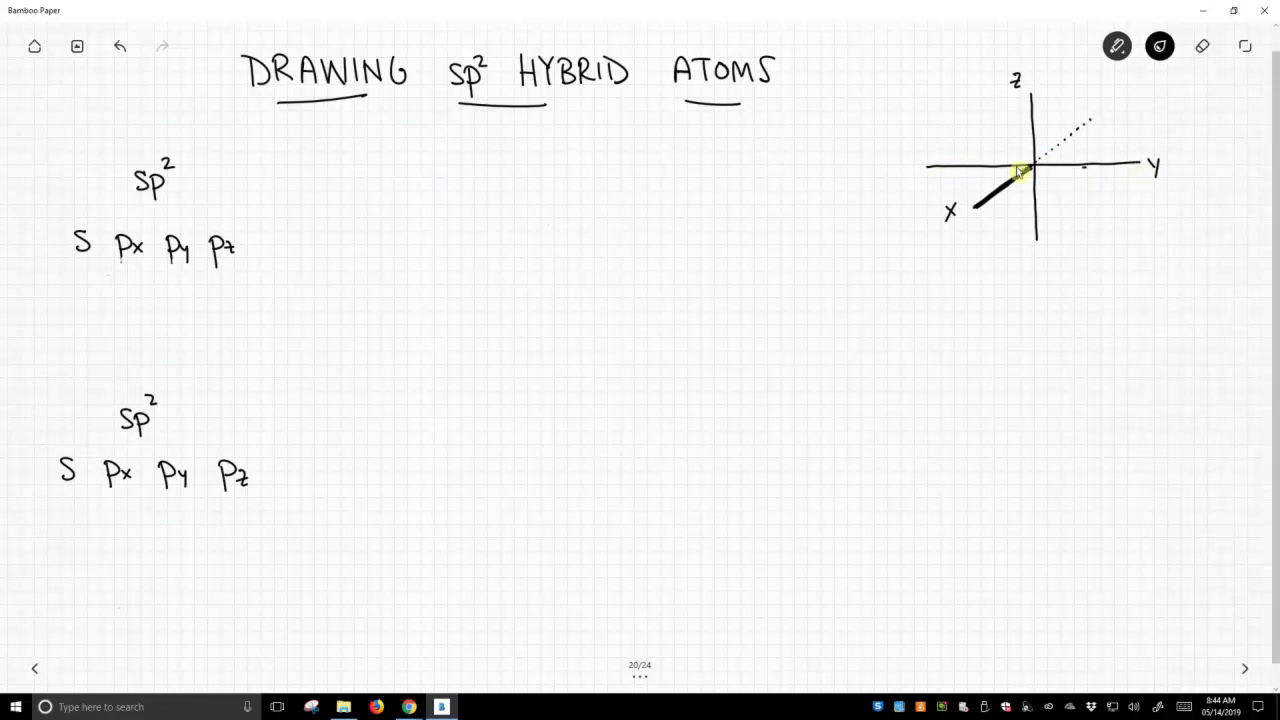
mouse_move(1025, 112)
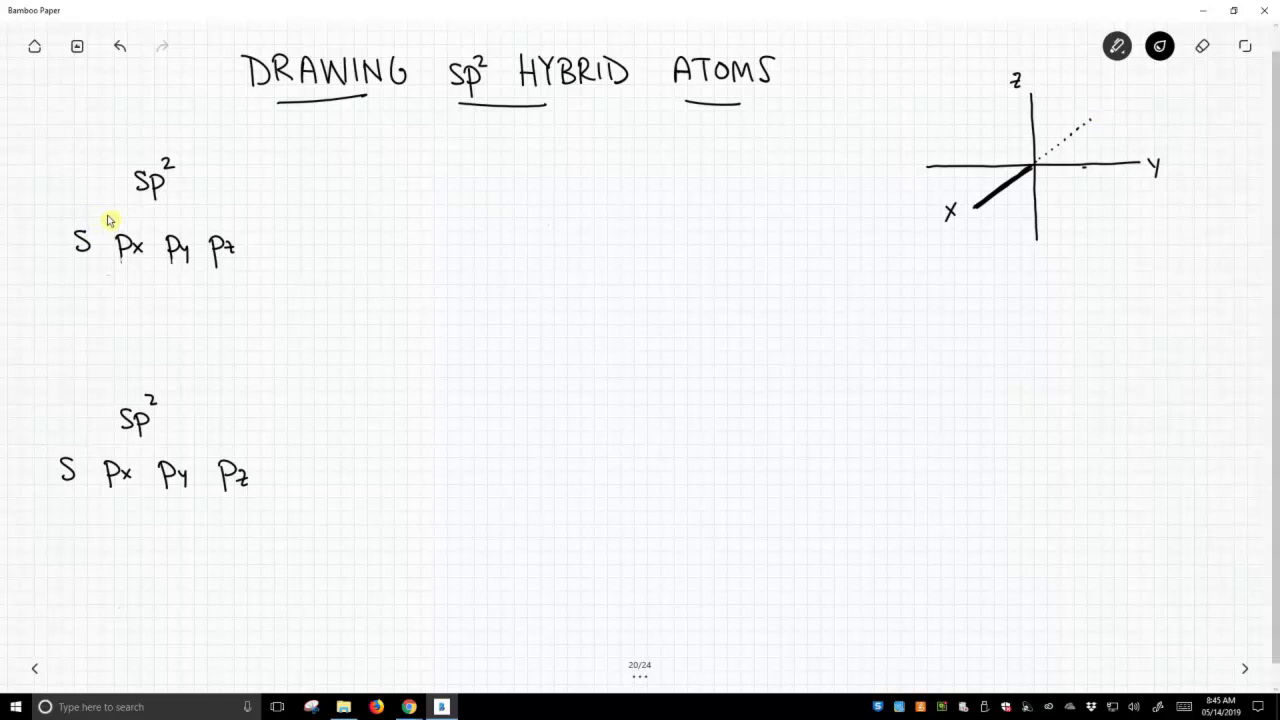
mouse_move(105, 218)
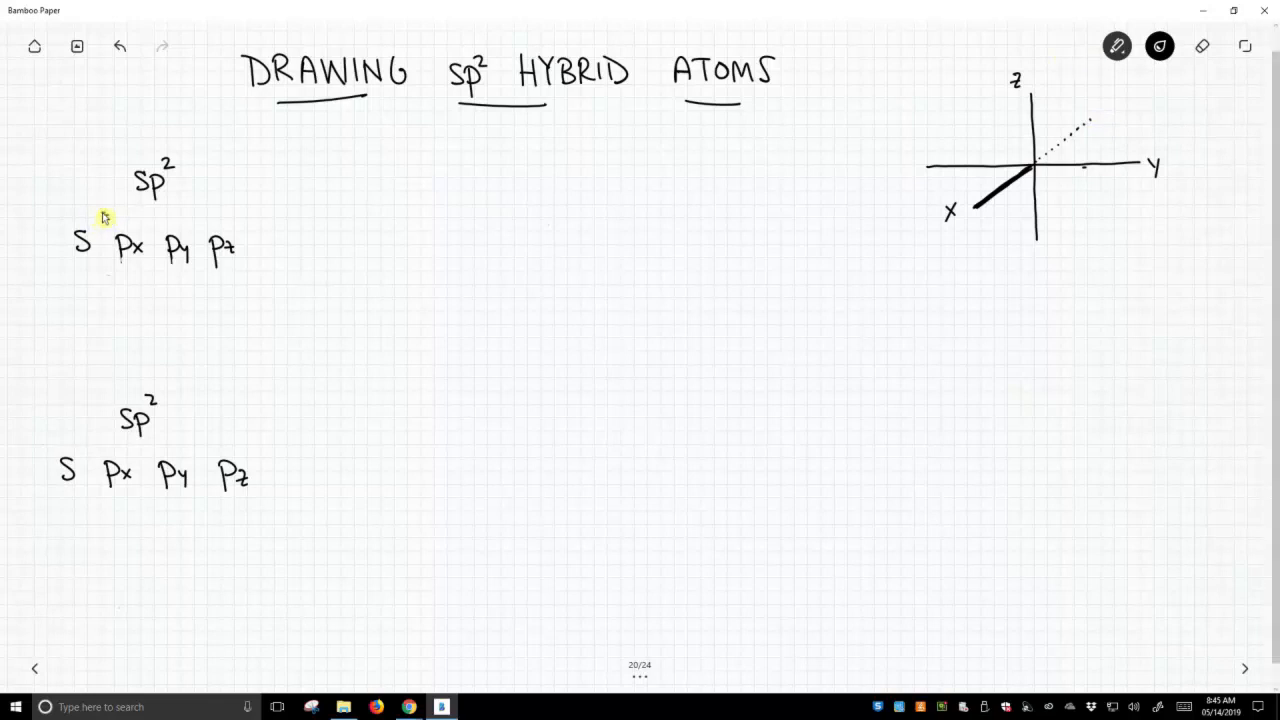
- Box s, px, py and write '3sp² (xy) + pz' below the first orbital list
left_click_drag(90, 220, 200, 260)
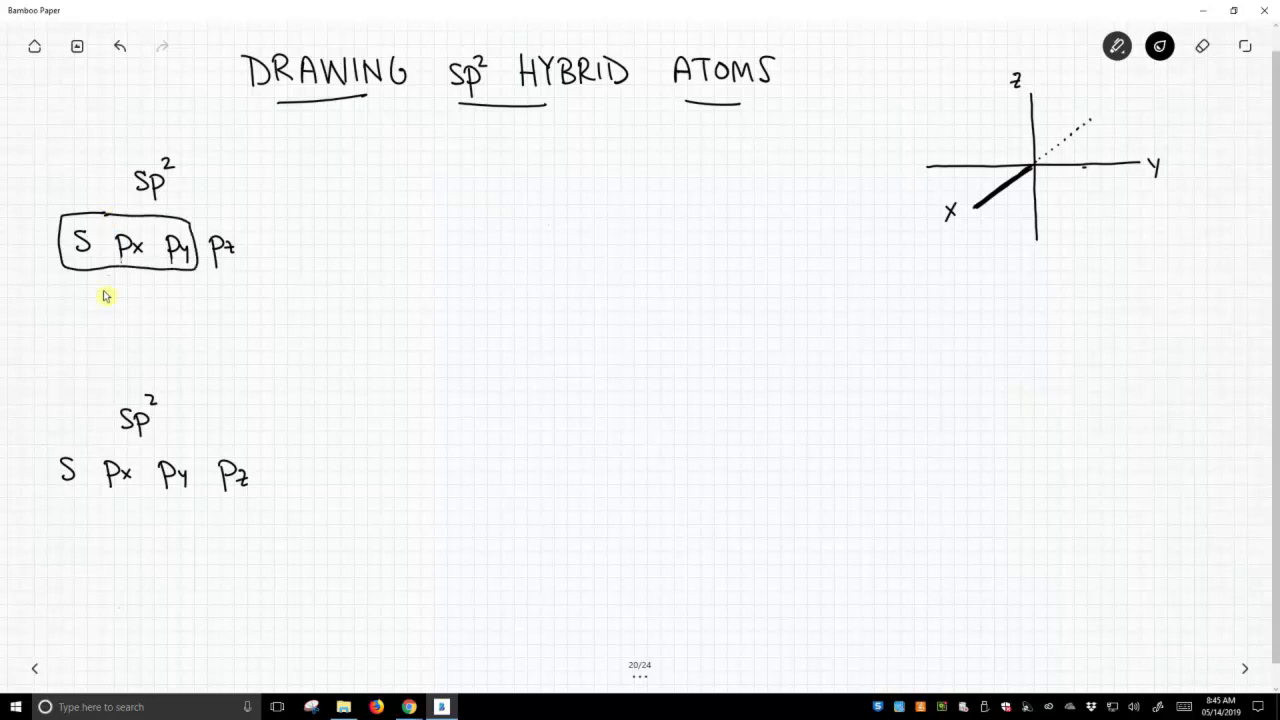
left_click_drag(95, 315, 135, 315)
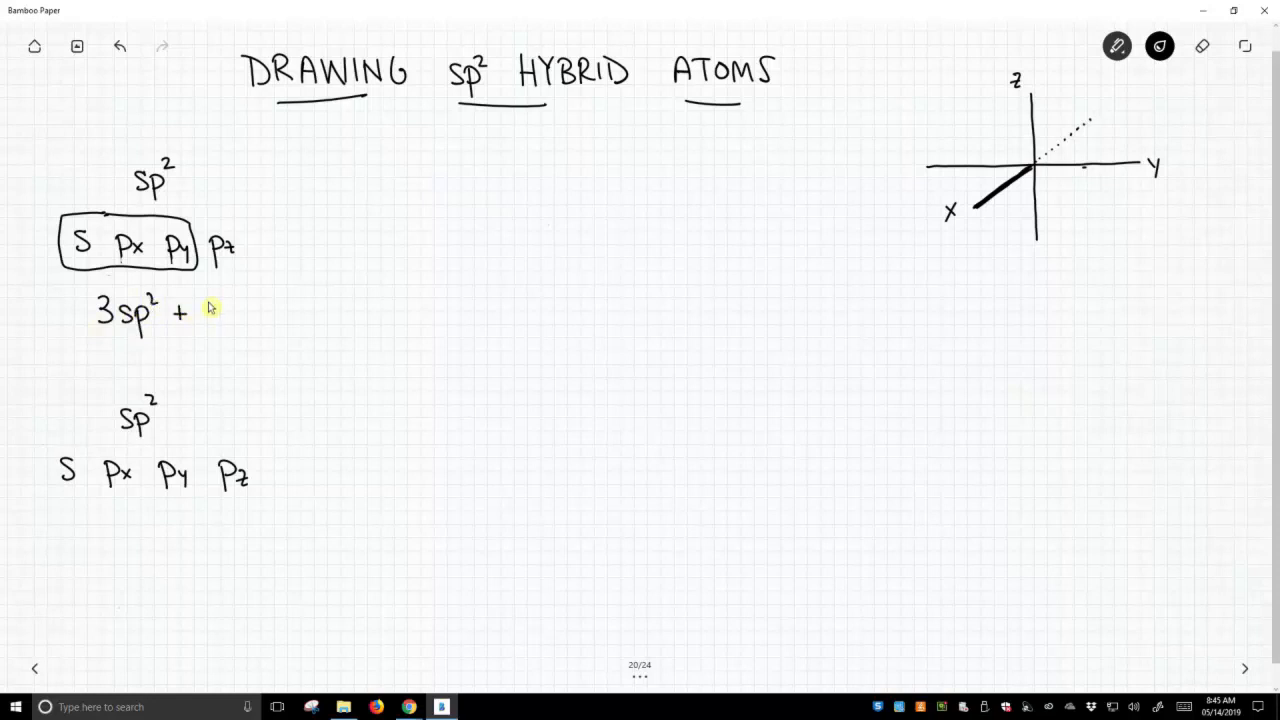
left_click_drag(215, 308, 215, 335)
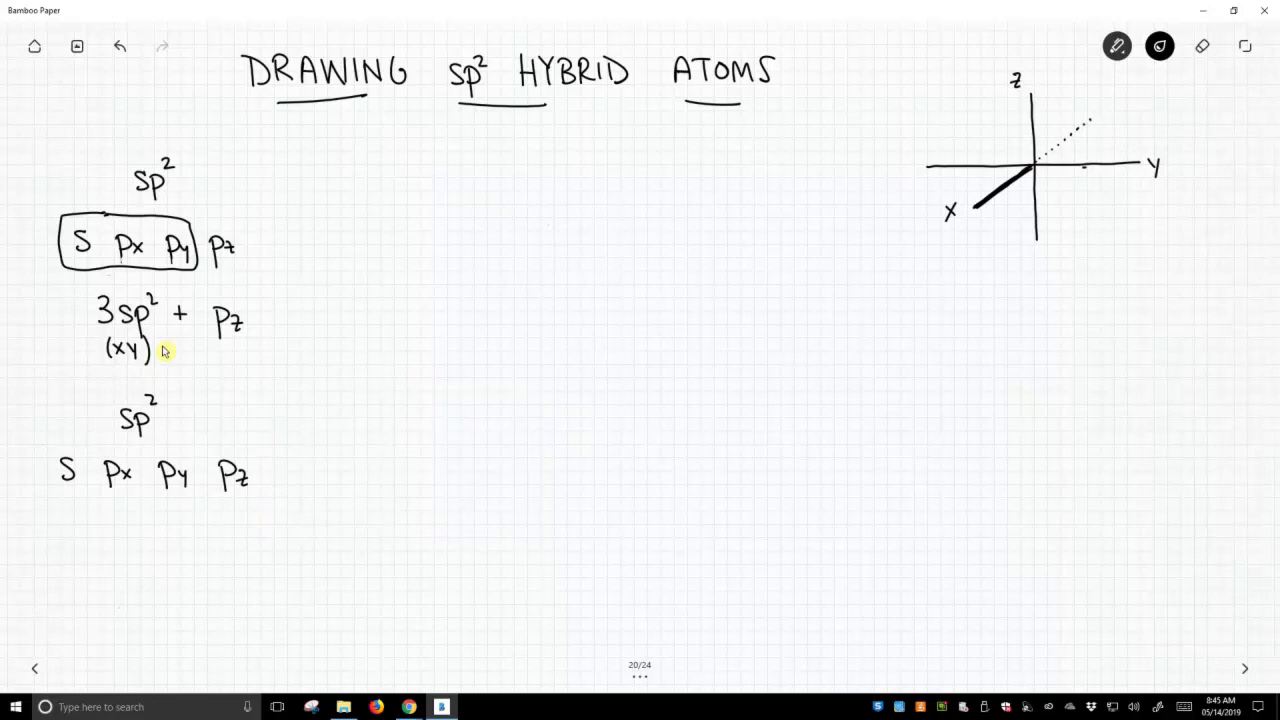
mouse_move(423, 264)
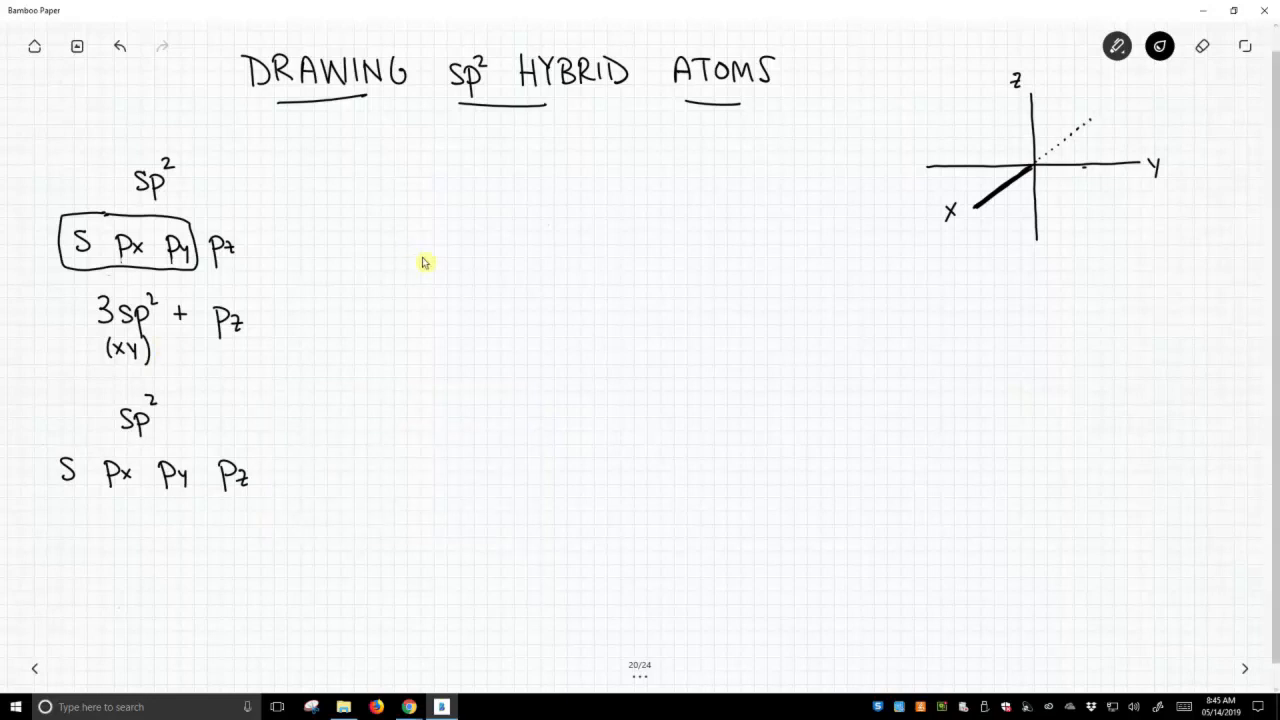
mouse_move(435, 247)
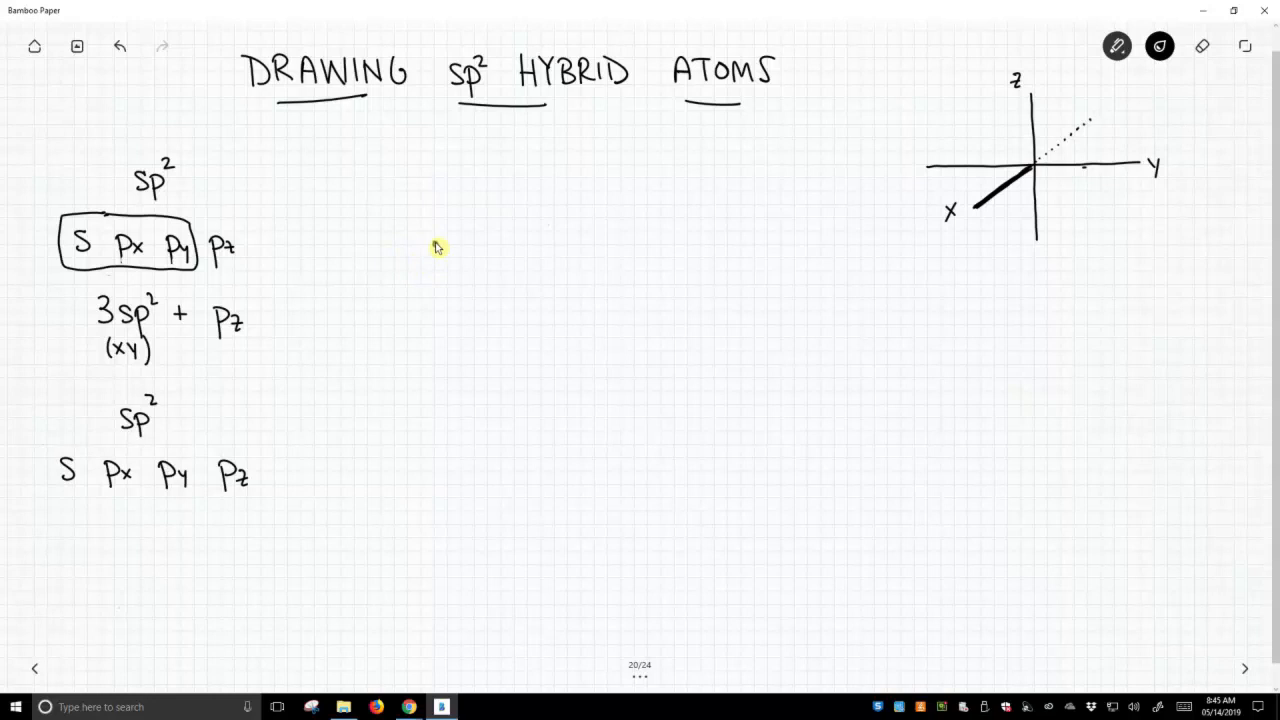
- Draw a central atom dot with a line, wedge and dashed bond
left_click(436, 244)
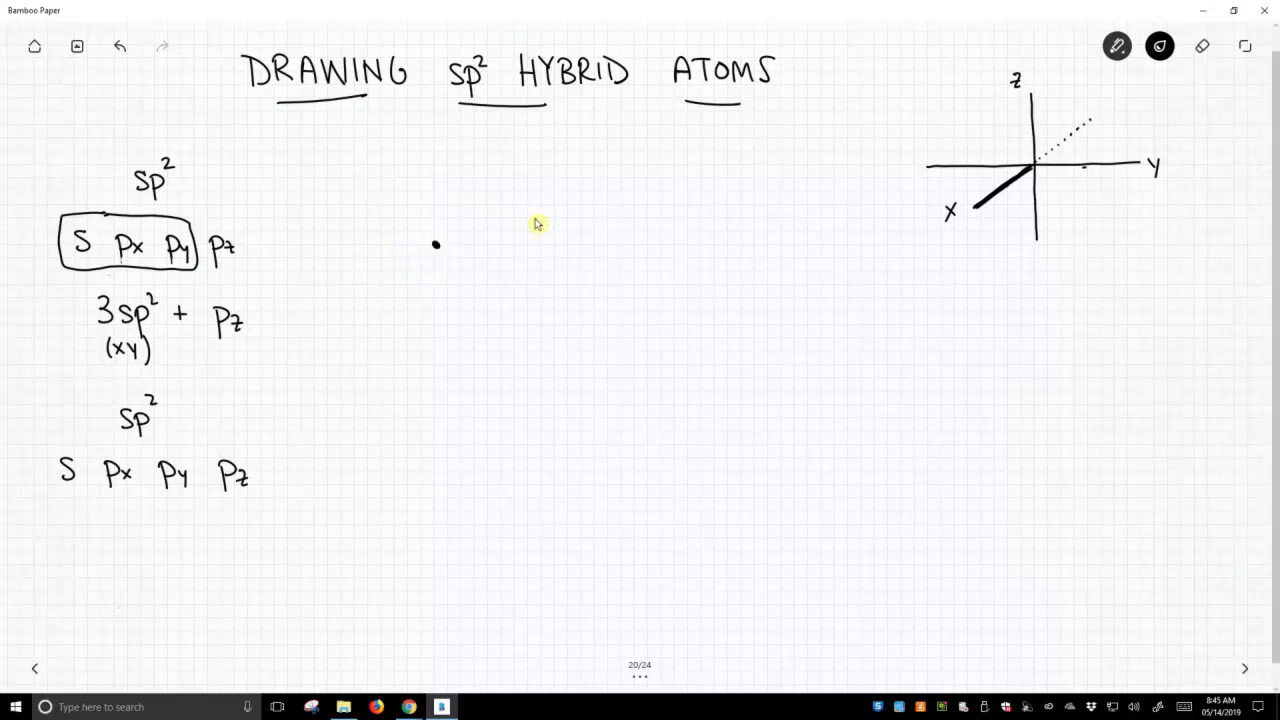
left_click_drag(437, 245, 487, 245)
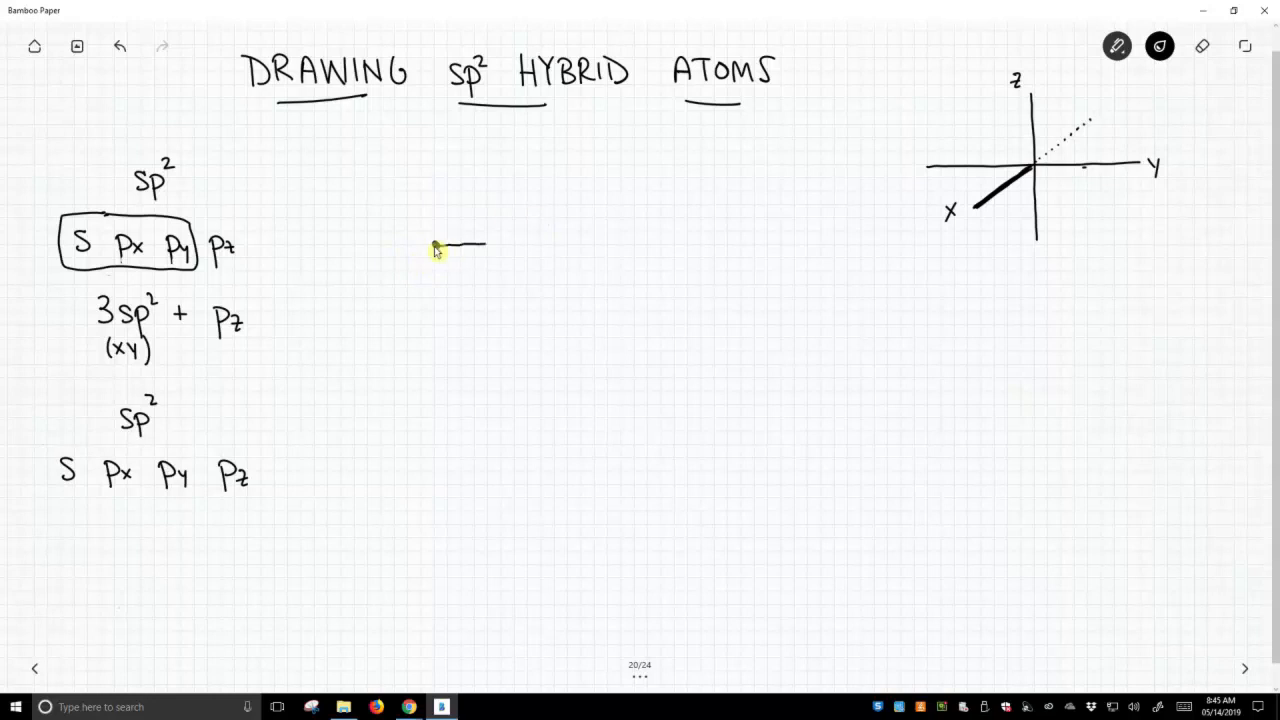
left_click_drag(435, 245, 515, 242)
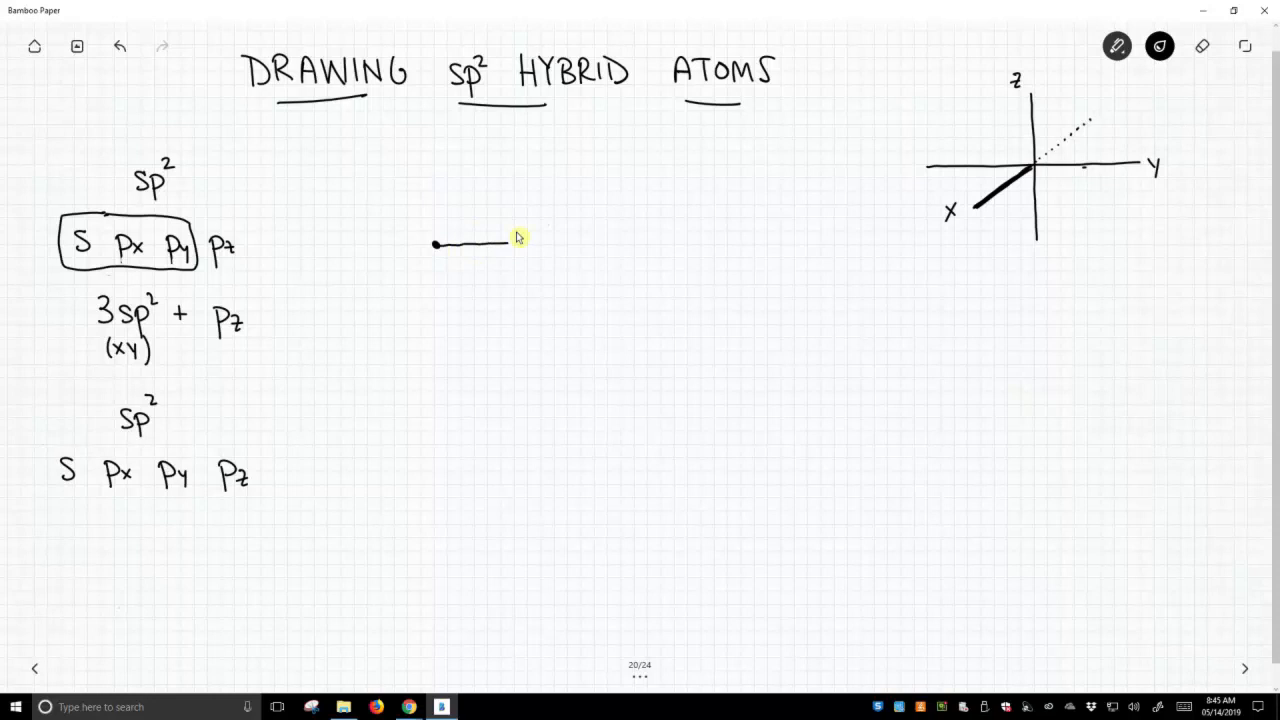
left_click_drag(435, 245, 390, 255)
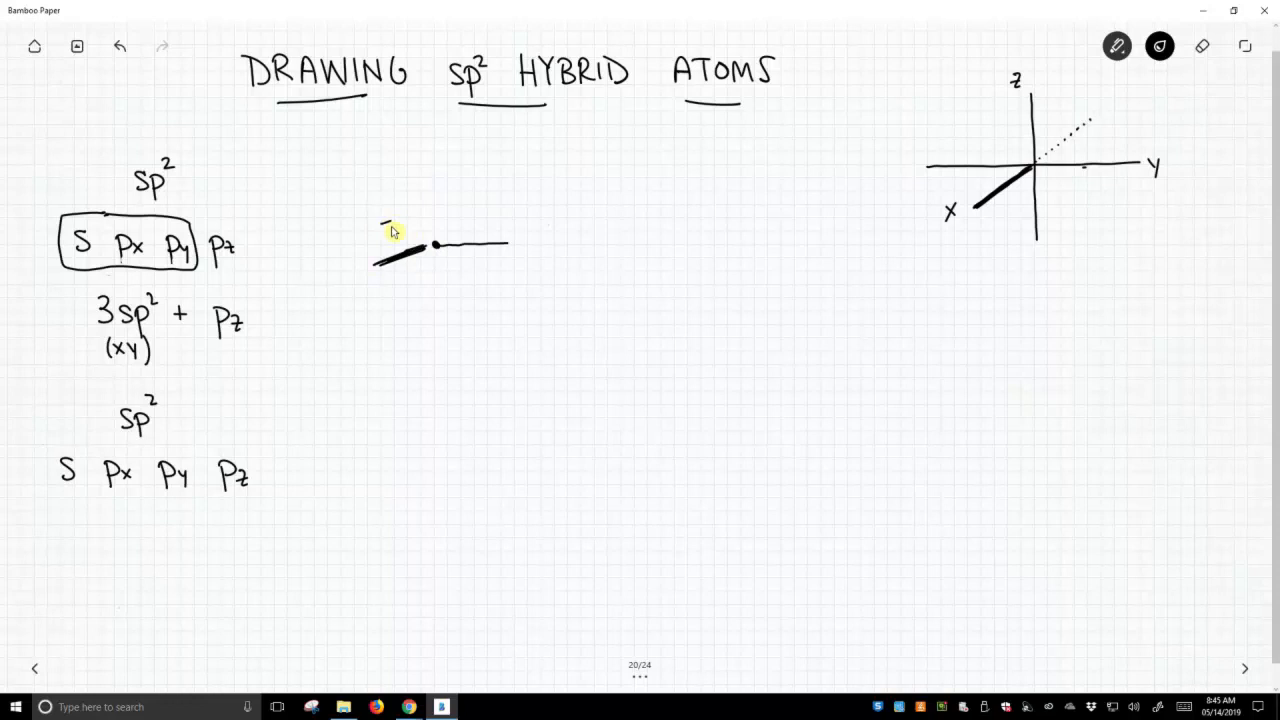
left_click_drag(380, 230, 440, 240)
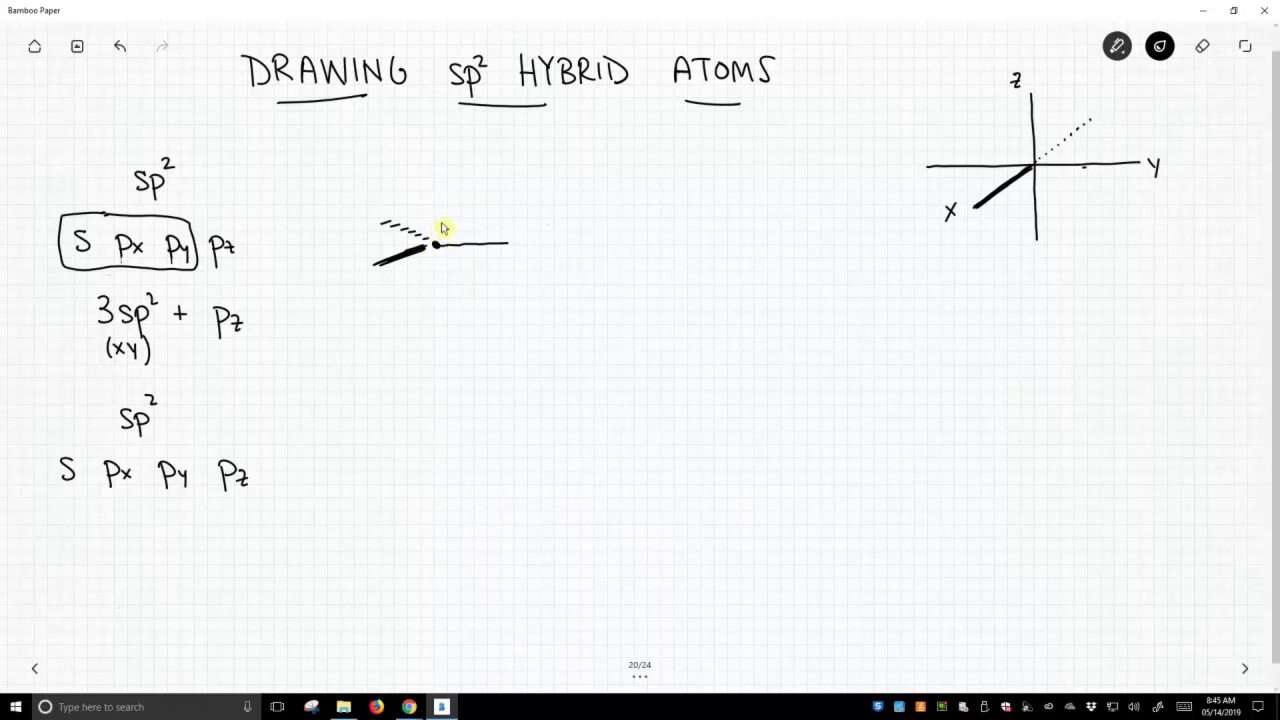
mouse_move(444, 253)
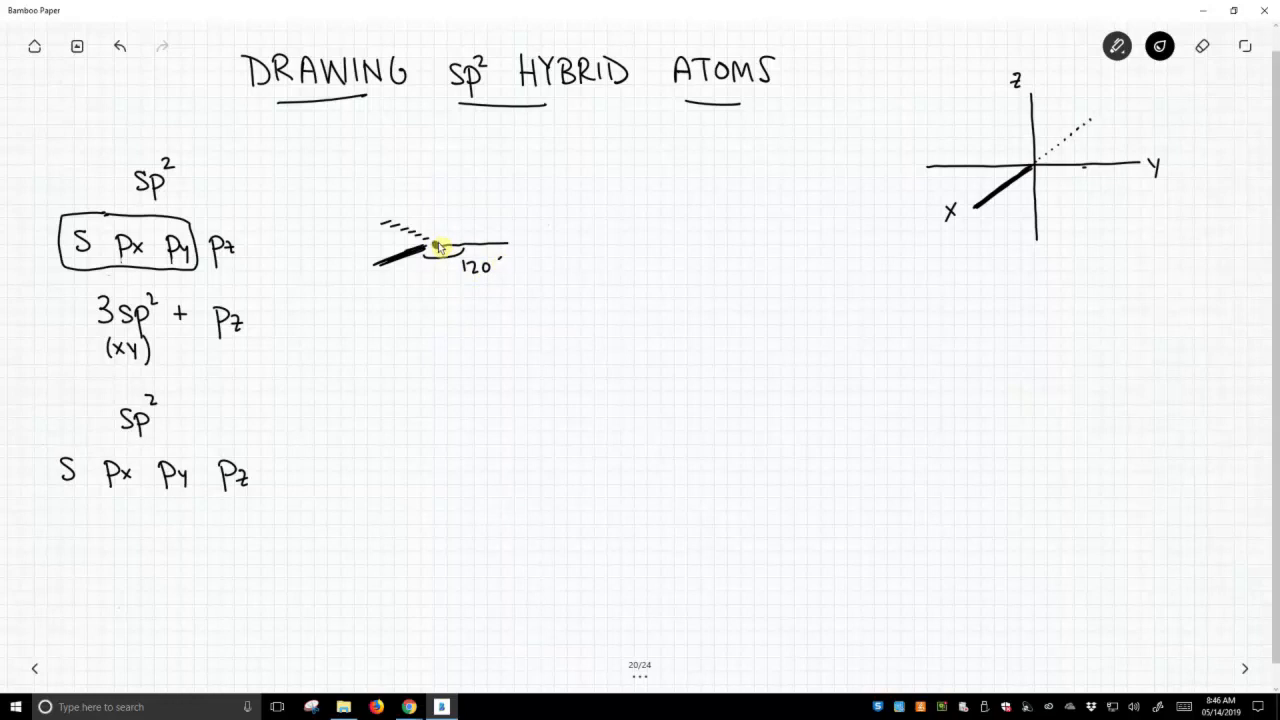
- Draw the upper and lower pz orbital lobes and the xy plane
left_click_drag(435, 245, 438, 190)
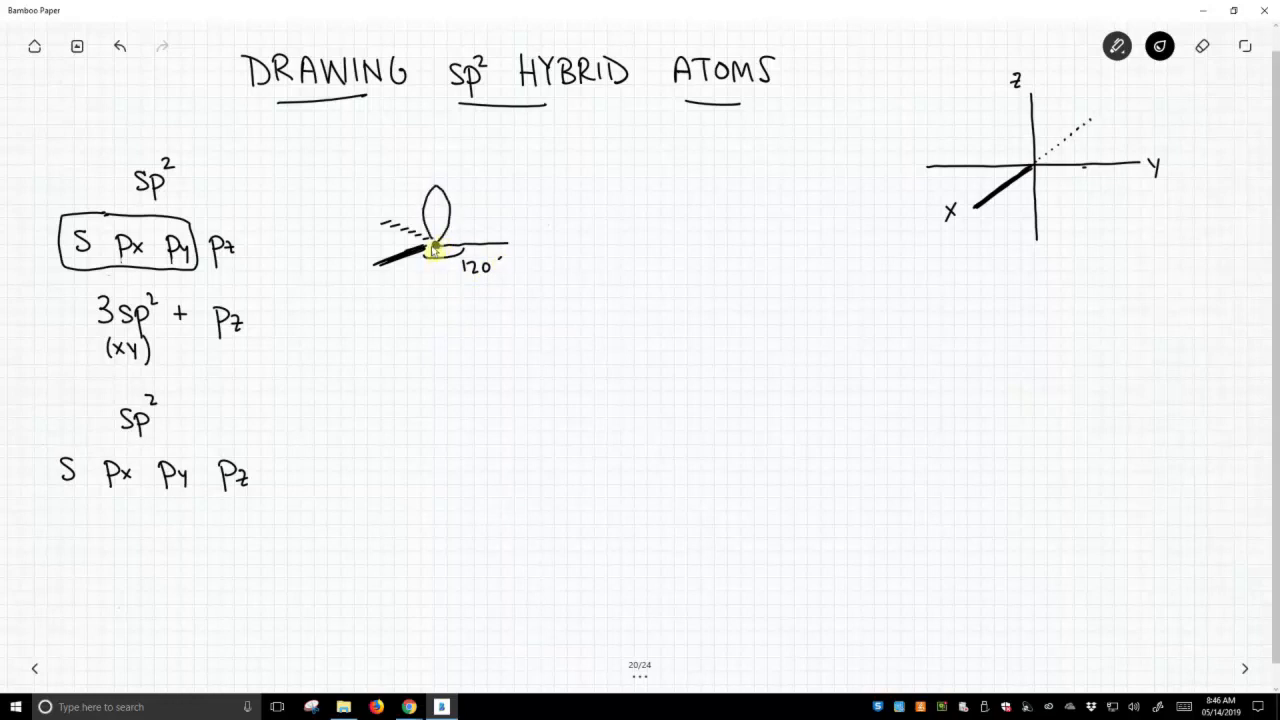
left_click_drag(440, 250, 440, 290)
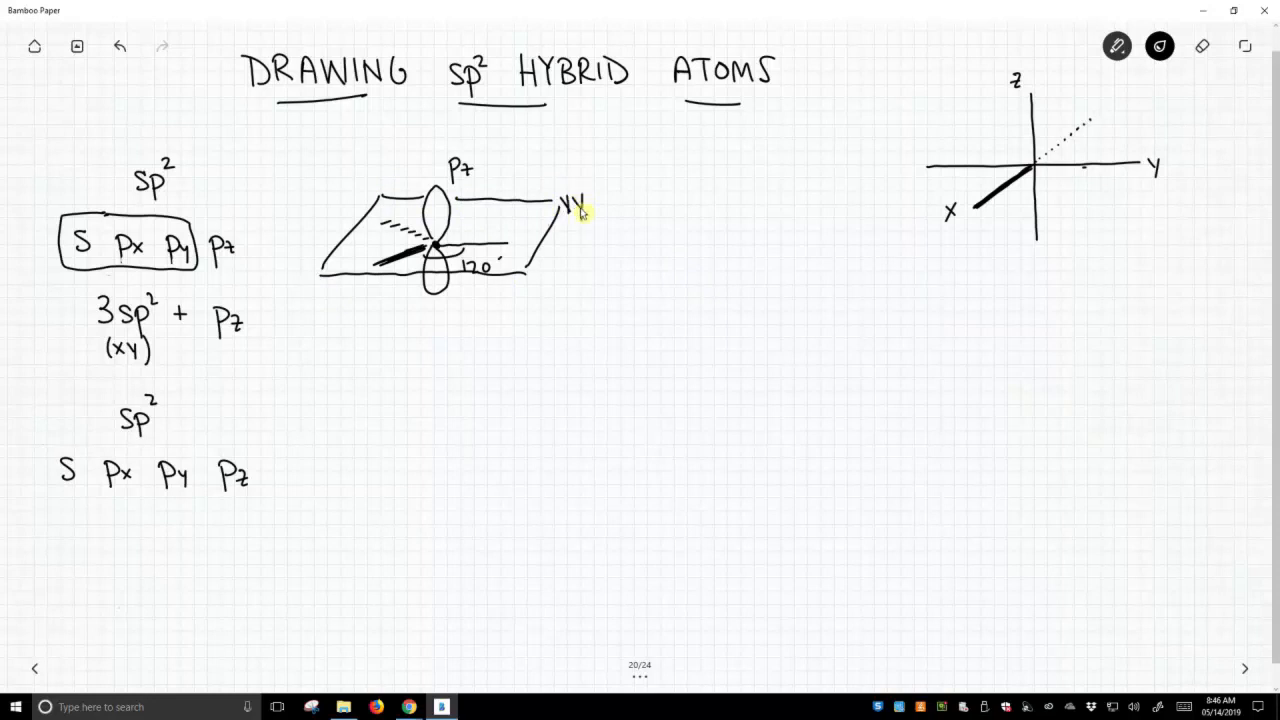
- Rewrite the 'xy' label on the first orbital plane
left_click(1203, 47)
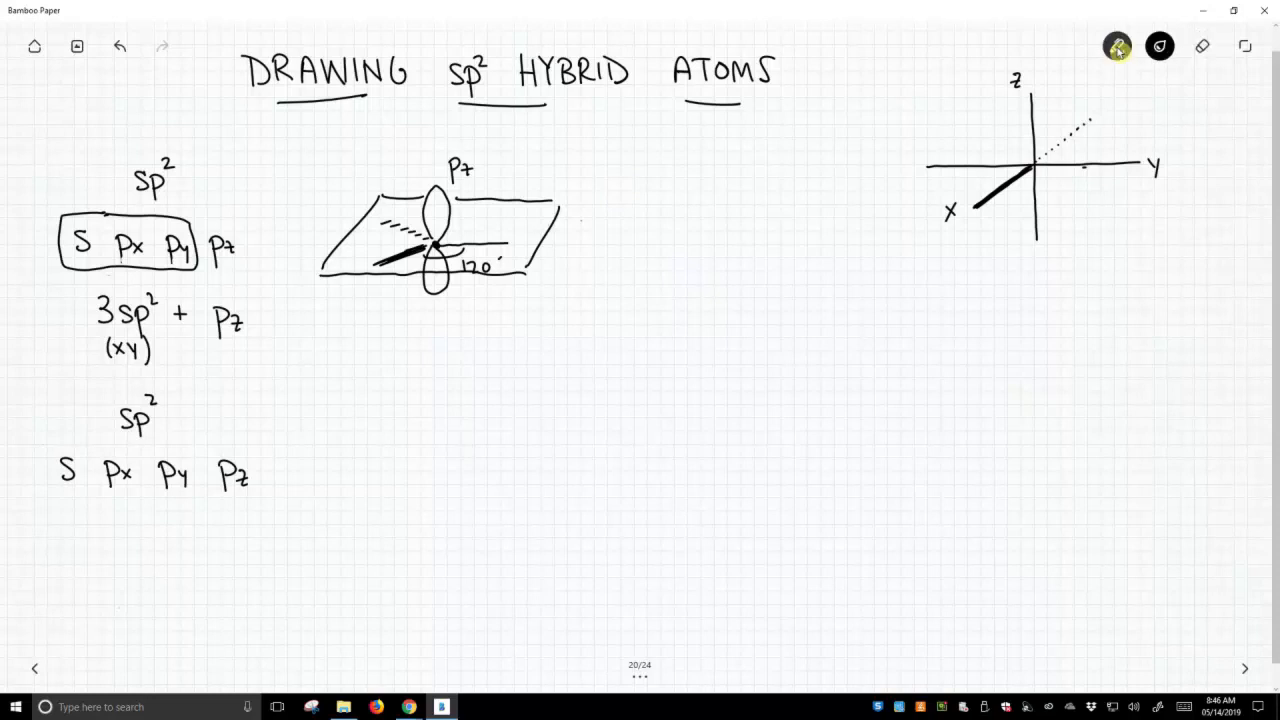
type("xy")
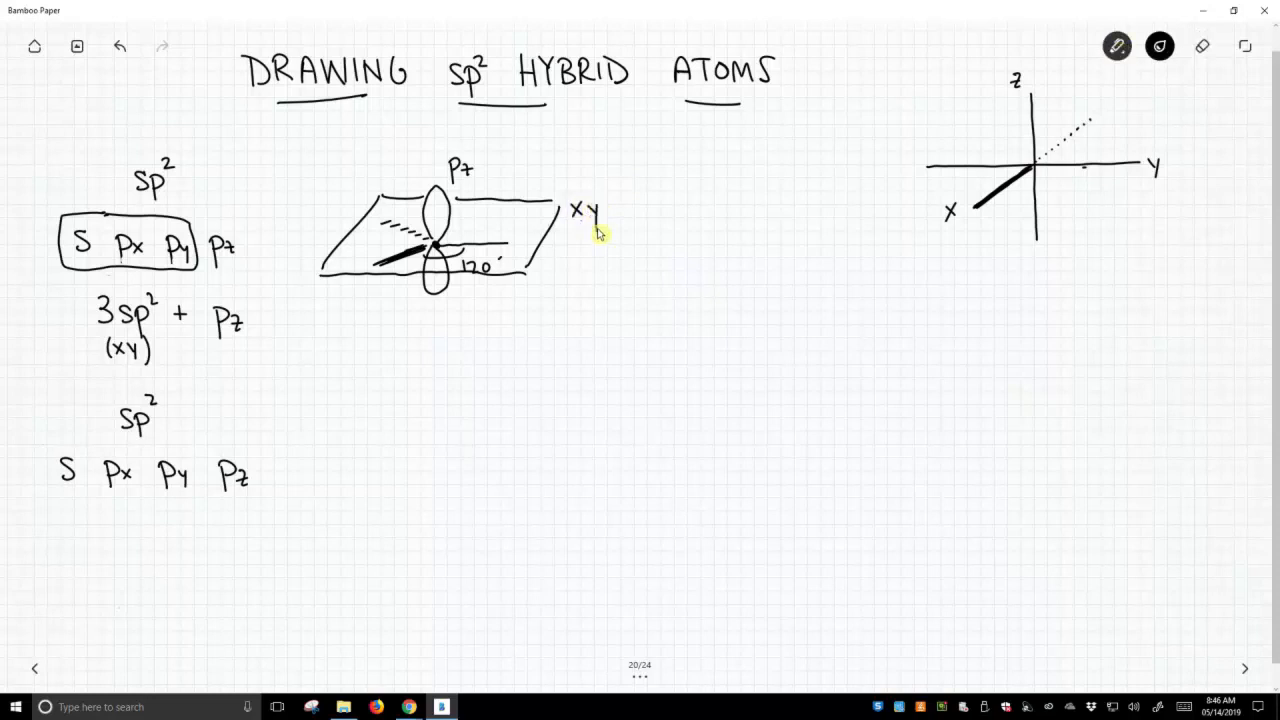
mouse_move(398, 225)
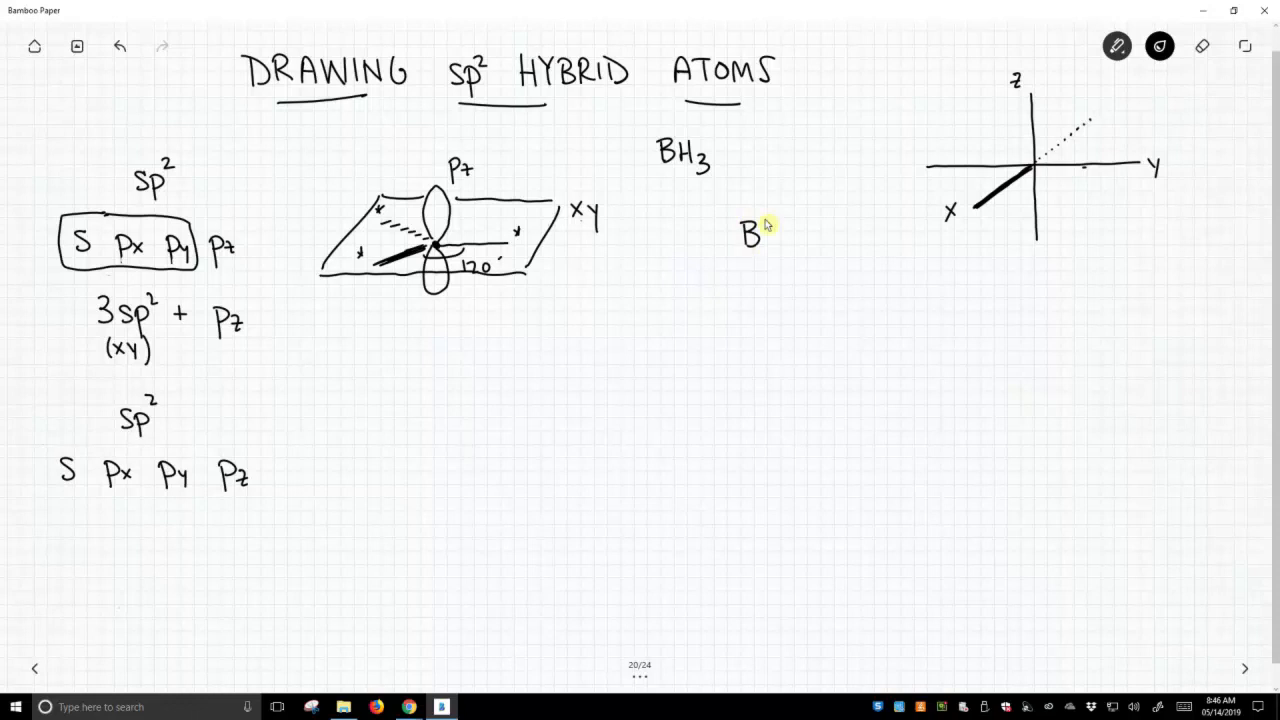
- Draw BH3 bonds and Pz lobes around boron, and label the H atoms
left_click_drag(770, 235, 805, 235)
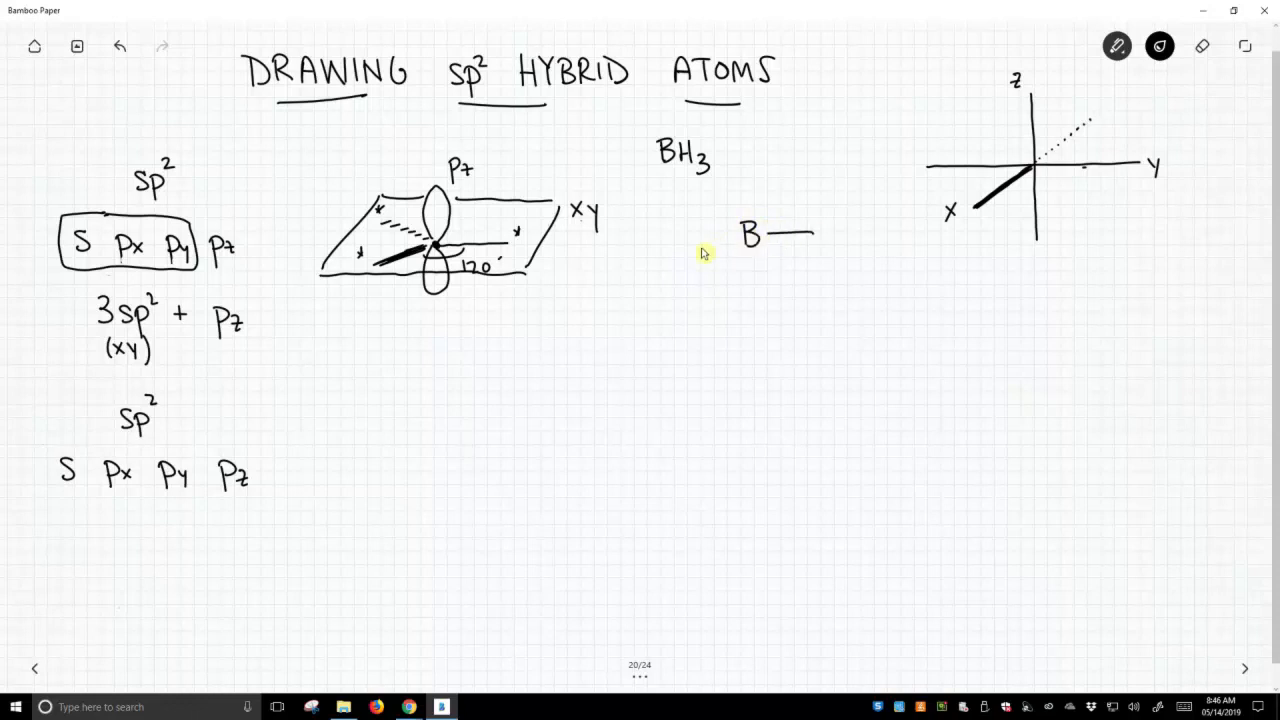
left_click_drag(685, 255, 720, 250)
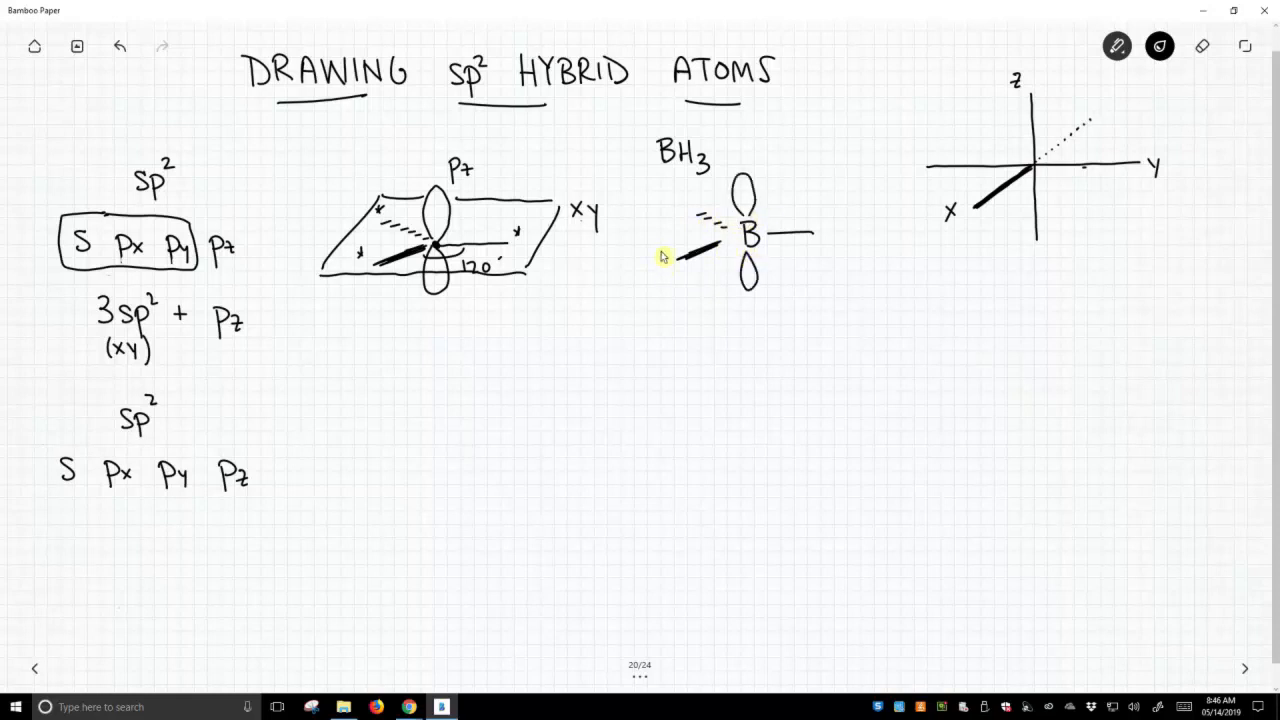
type("H")
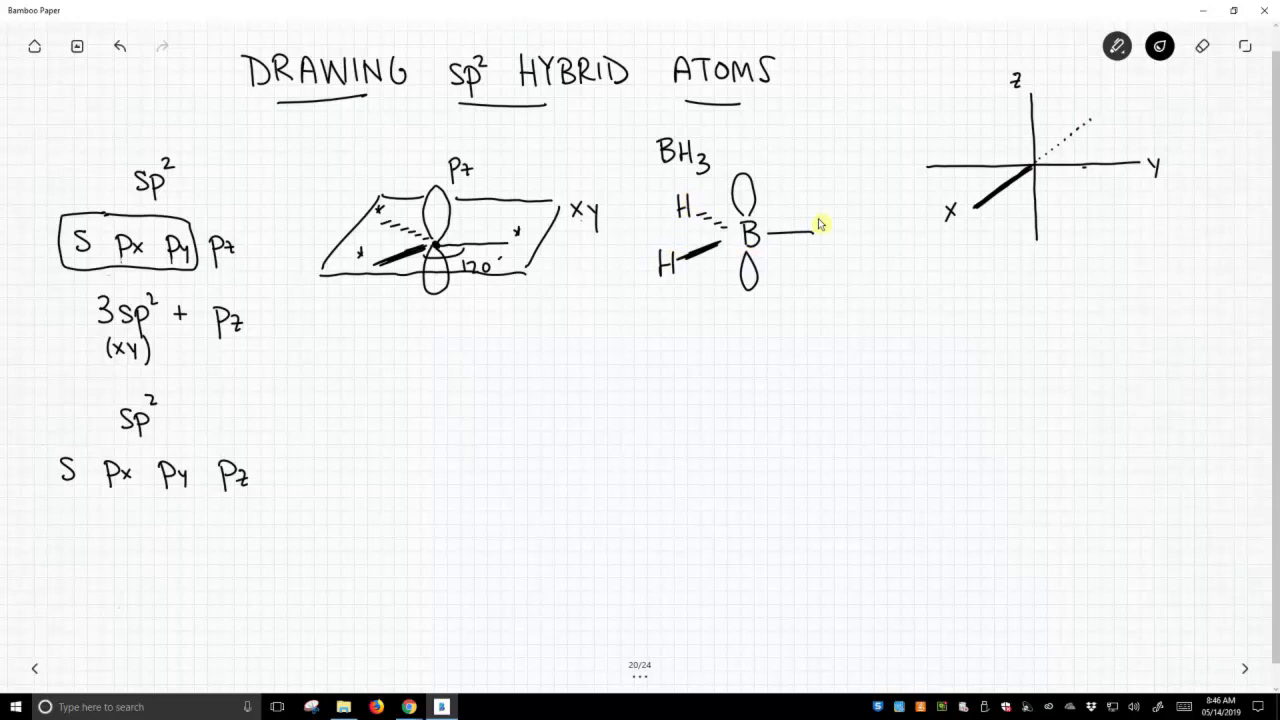
type("H")
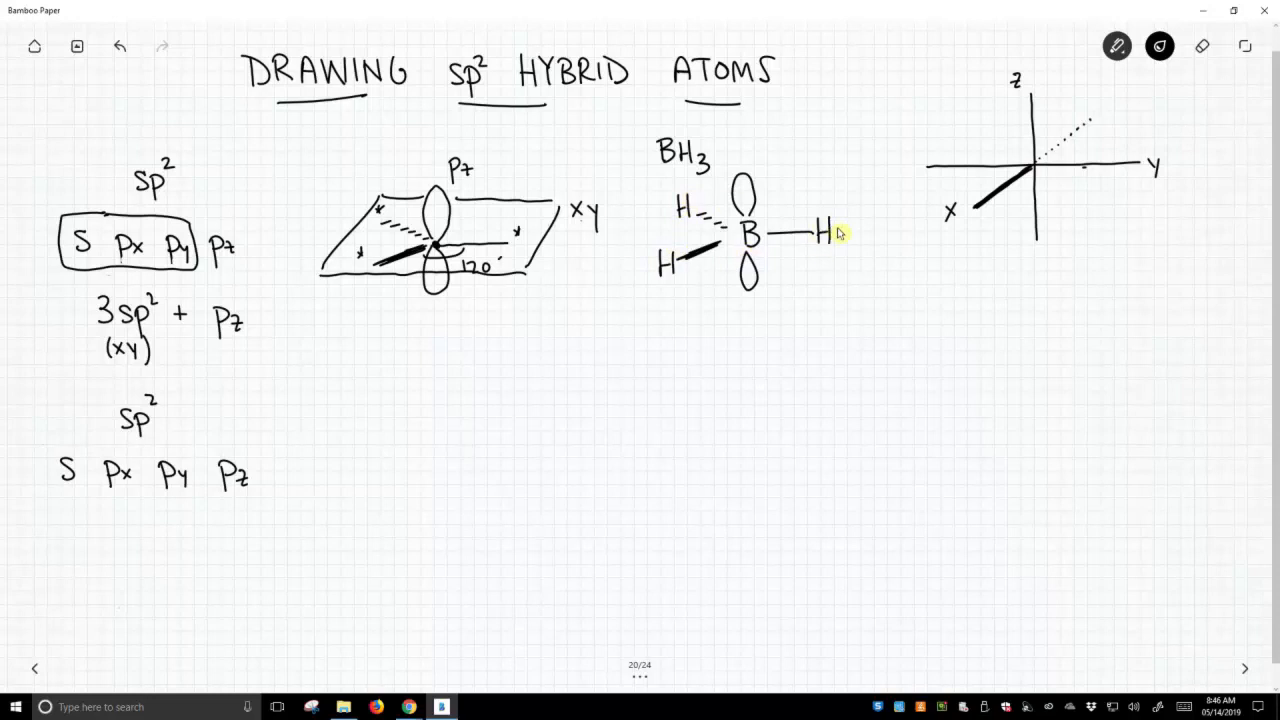
mouse_move(765, 178)
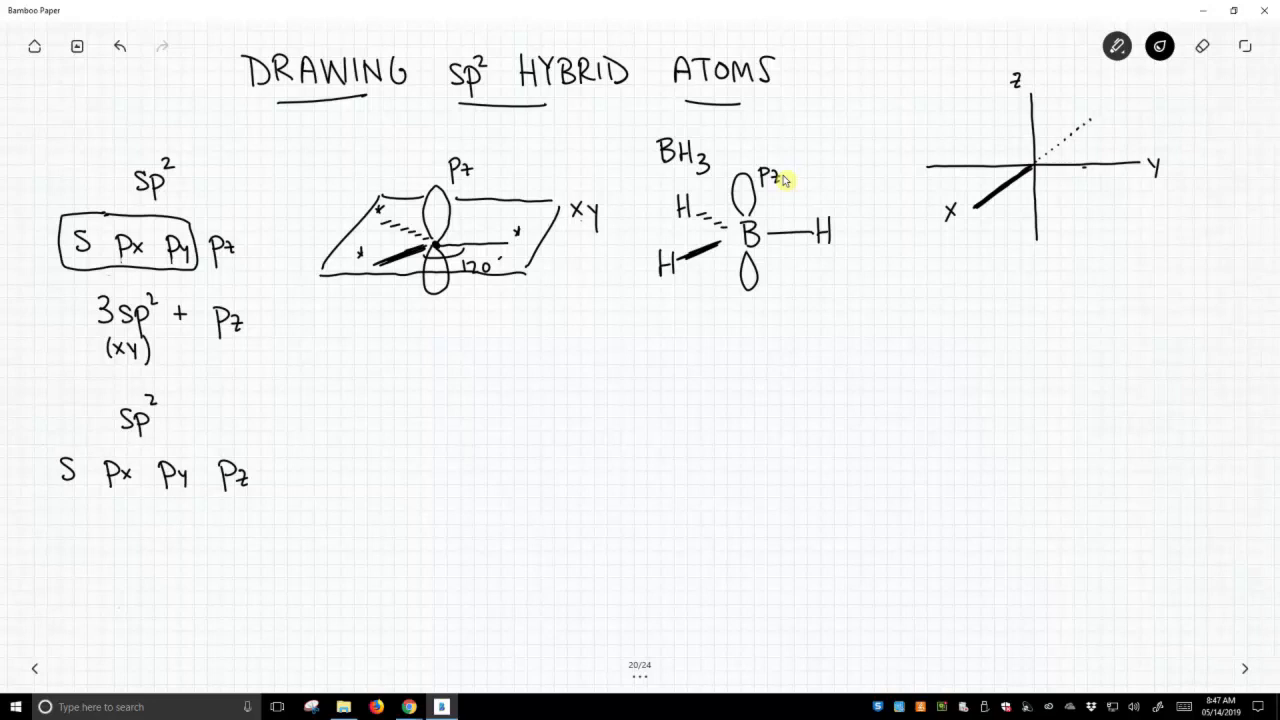
mouse_move(79, 443)
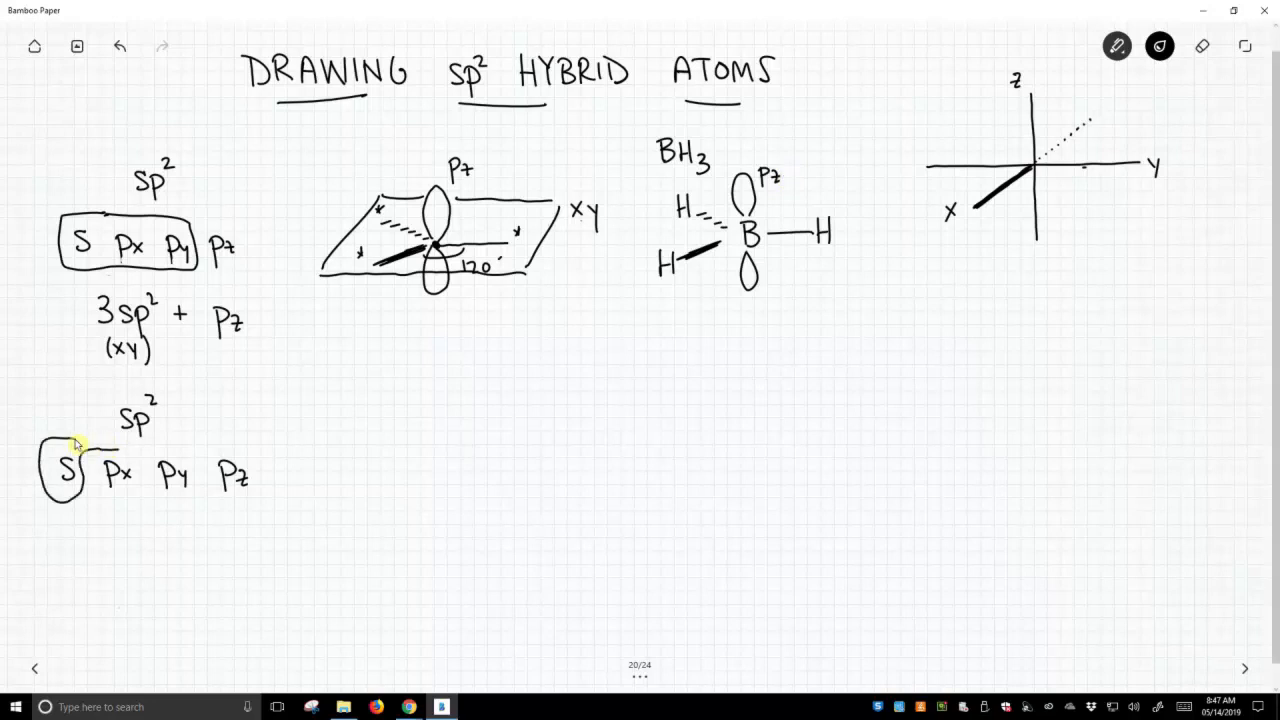
- Box the lower S Px Py Pz terms and write '3sp² + Px' beneath
left_click_drag(95, 445, 250, 490)
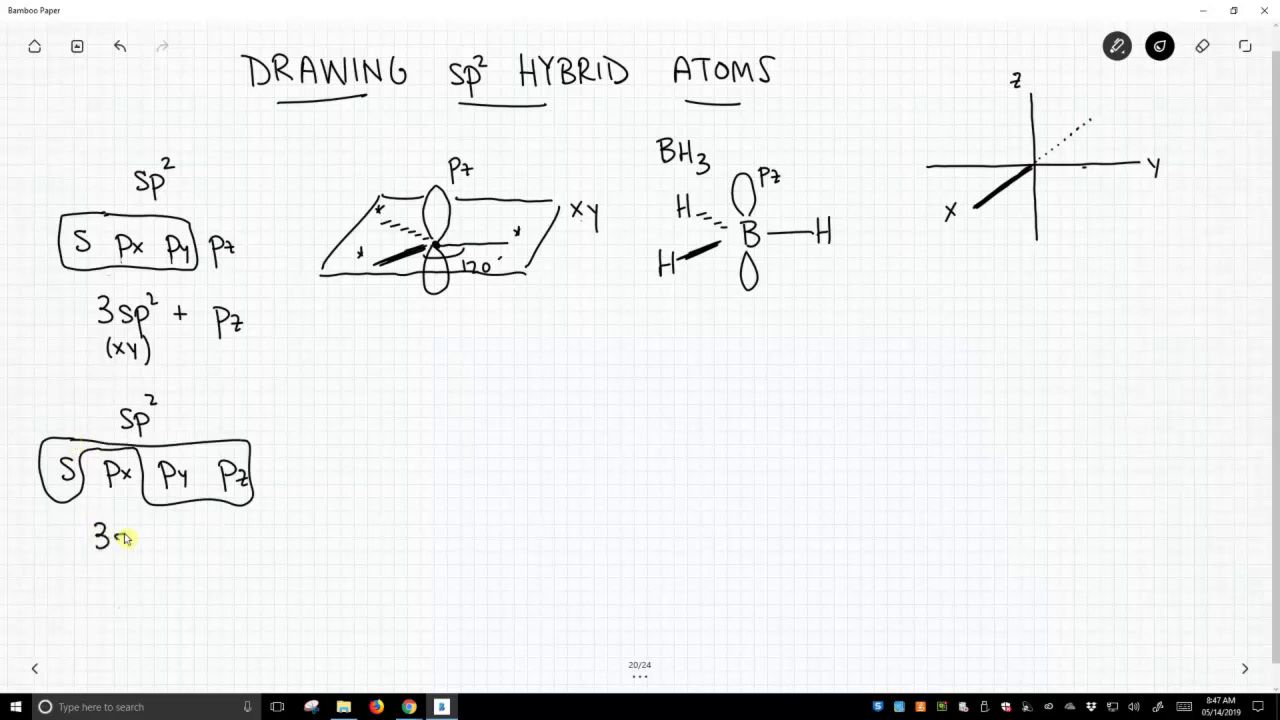
type("sp² +")
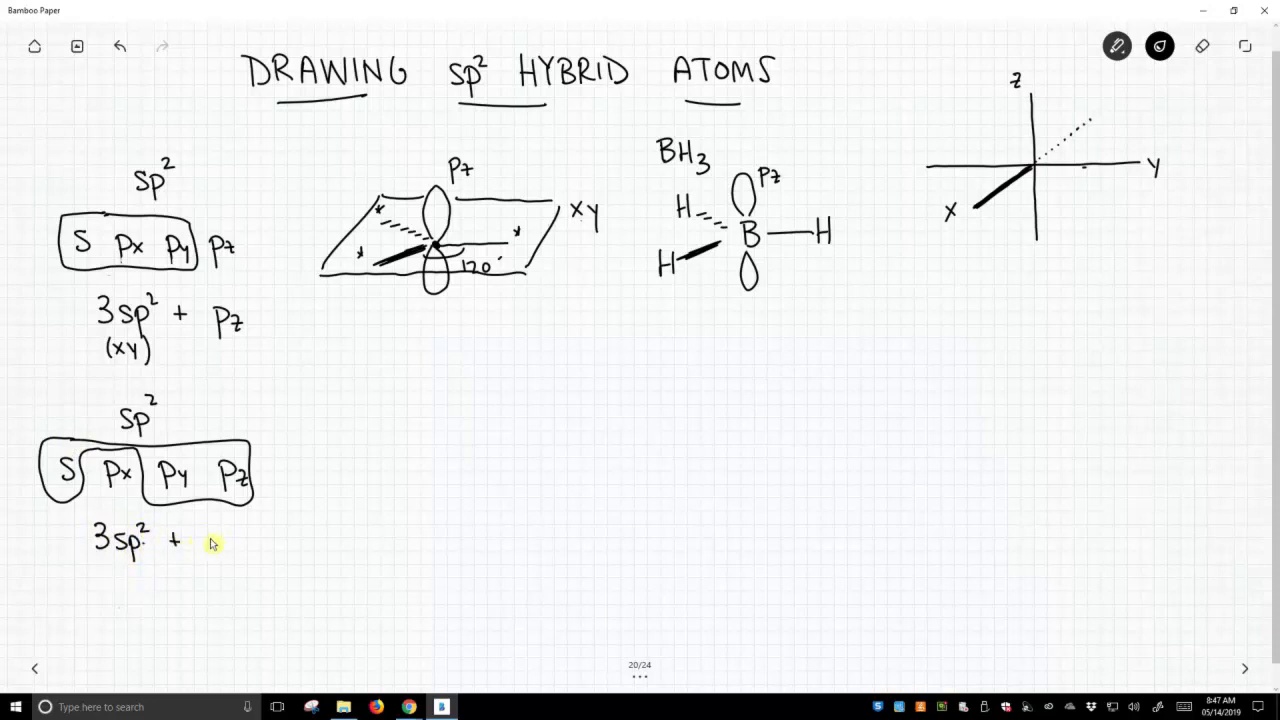
type("Px")
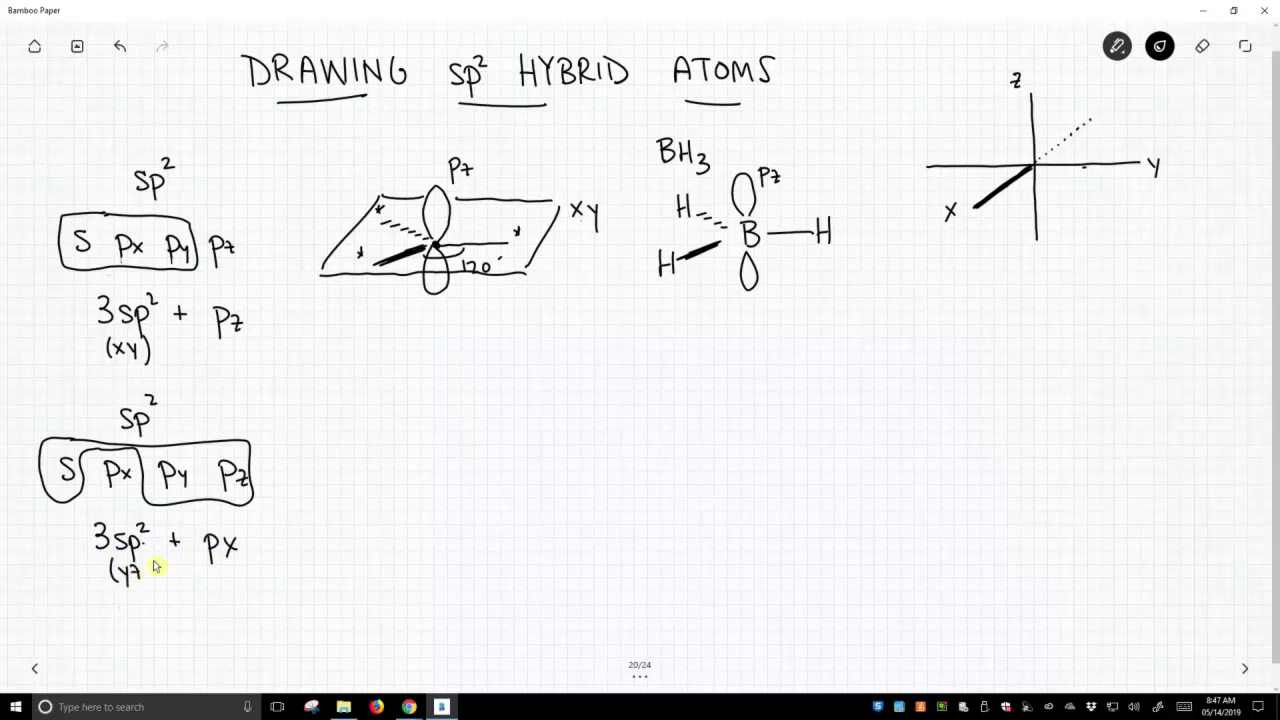
mouse_move(427, 472)
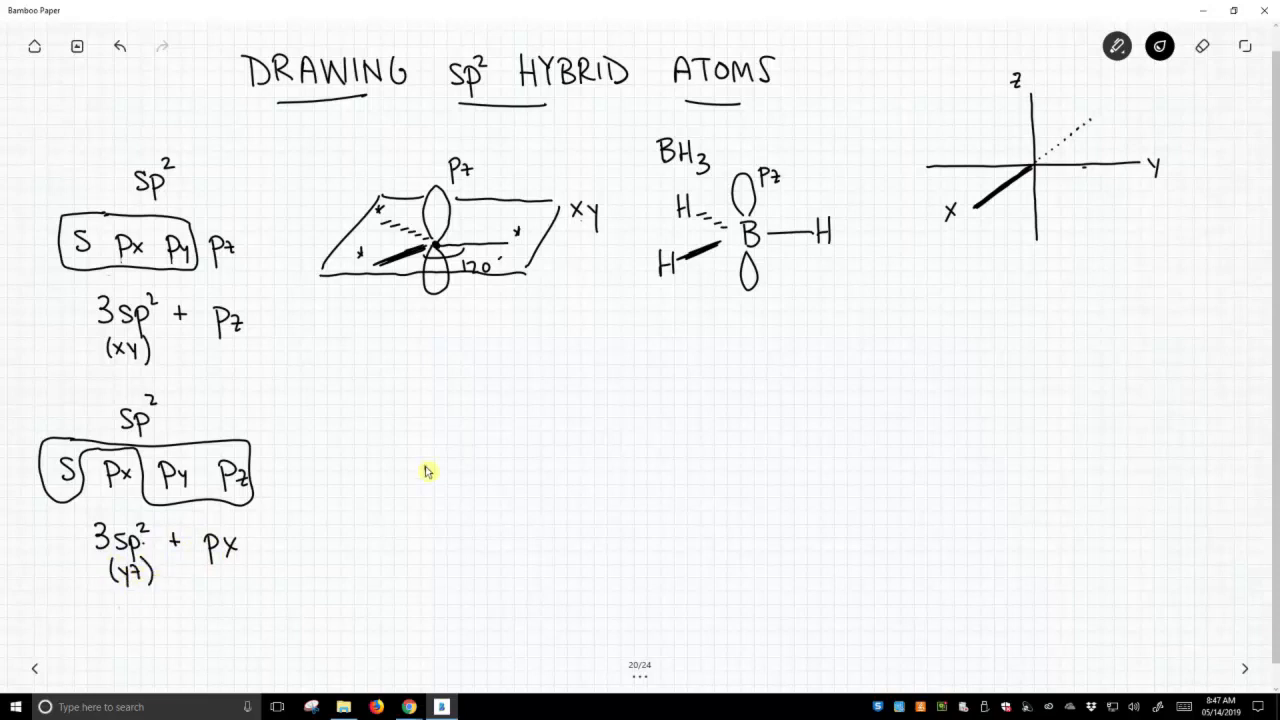
- Draw a second sp² centre with three bonds, hybrid lobes and a Px label
left_click_drag(424, 468, 478, 468)
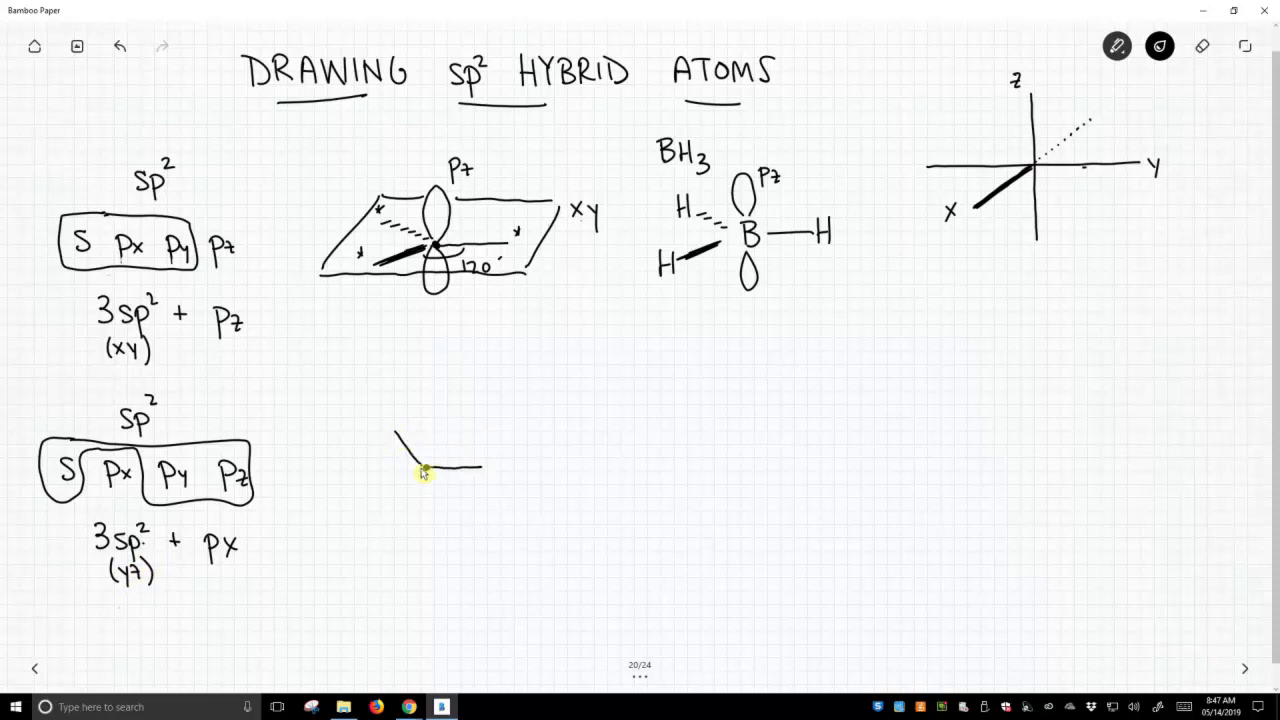
left_click_drag(425, 468, 382, 512)
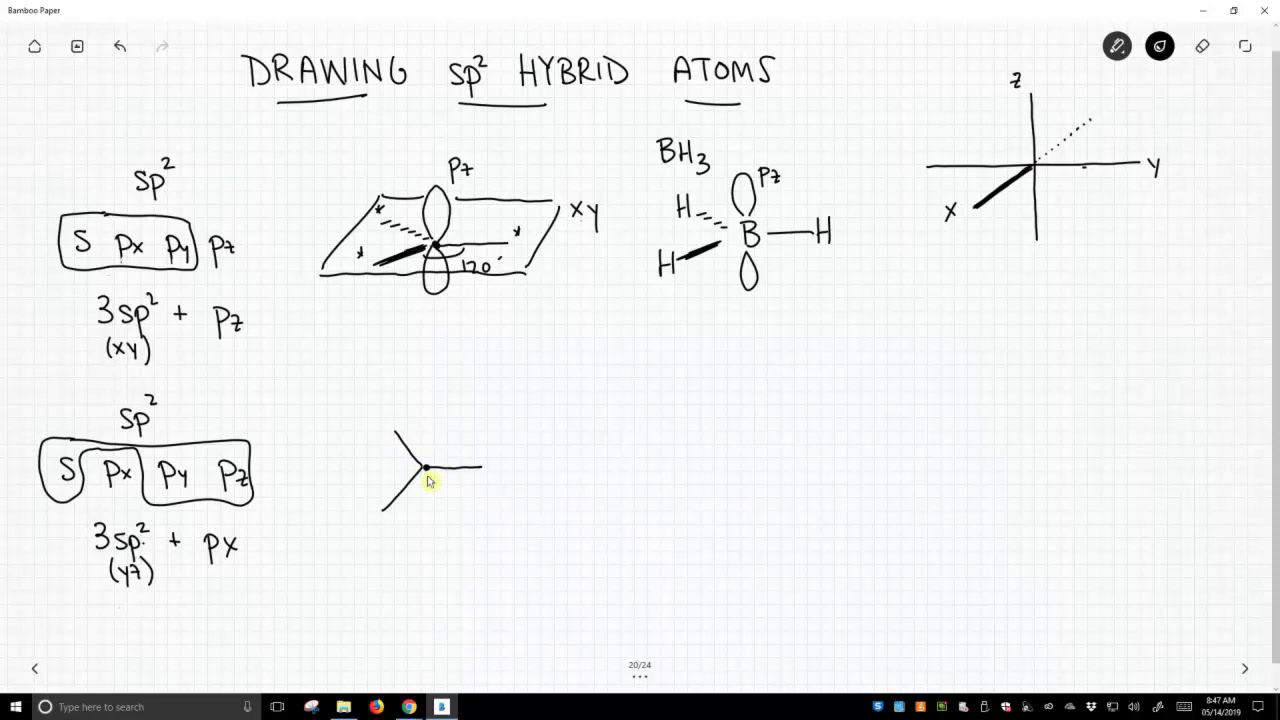
left_click_drag(425, 468, 410, 500)
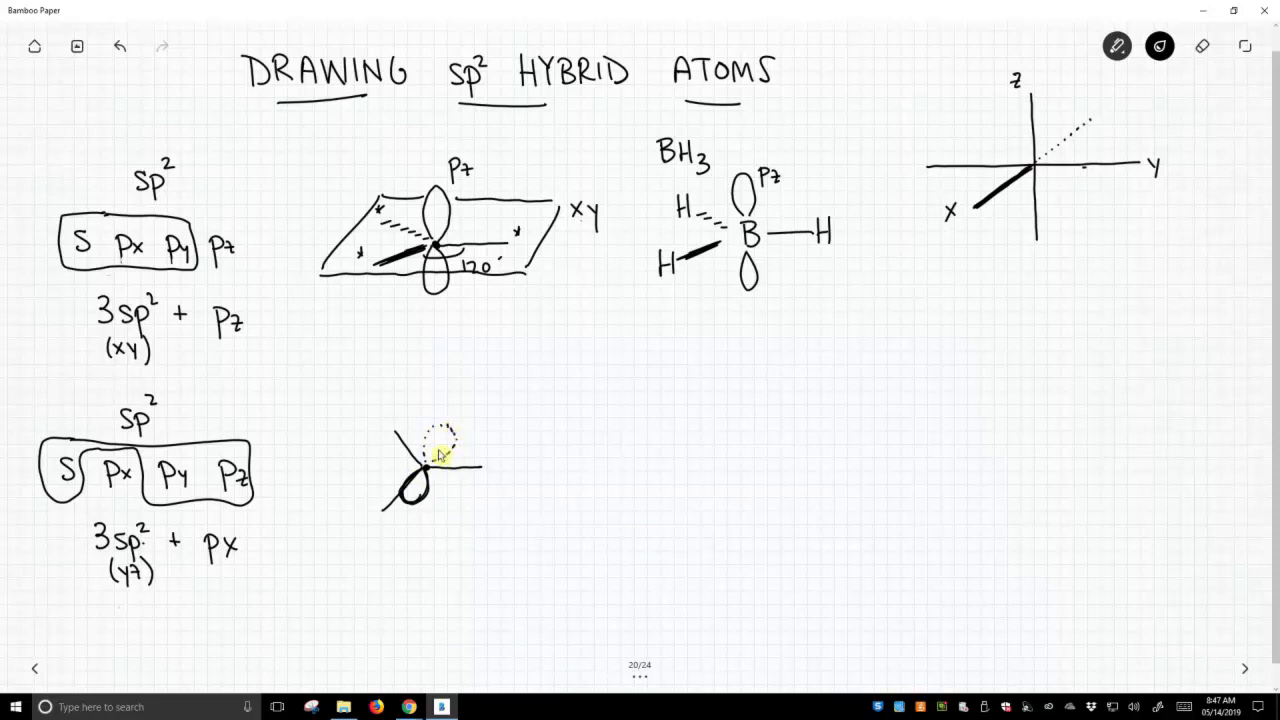
type("P")
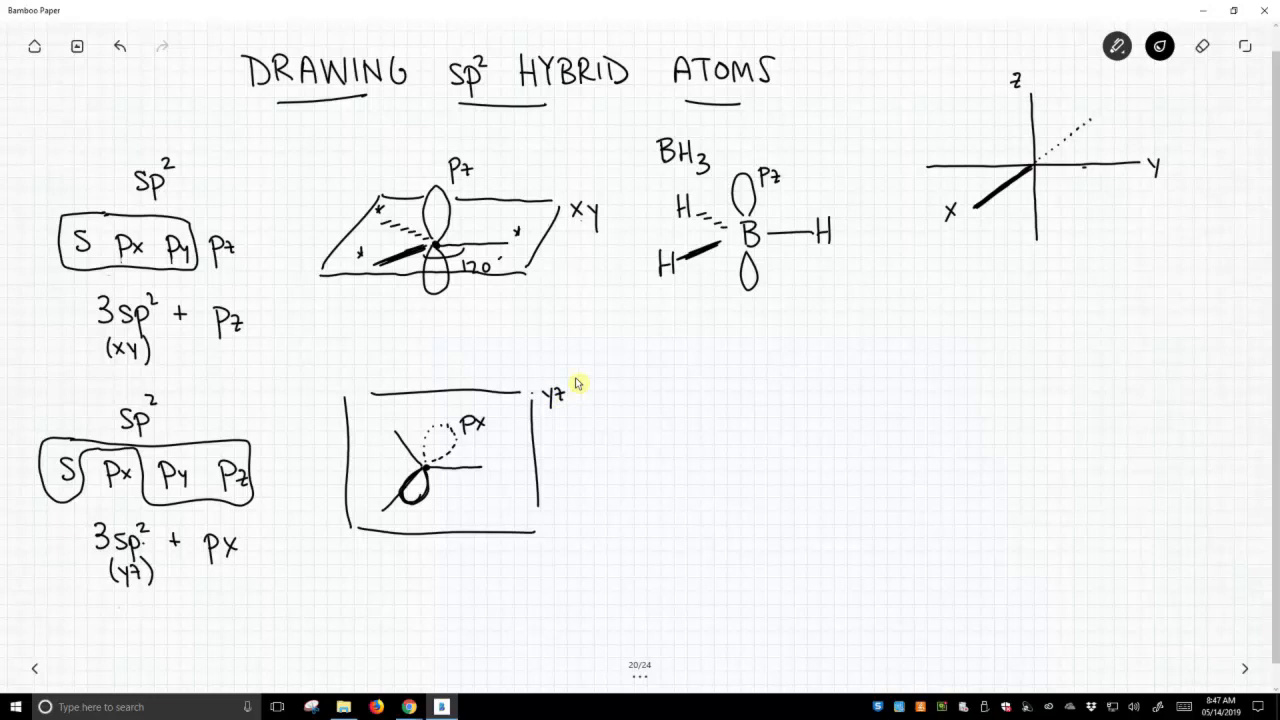
mouse_move(735, 454)
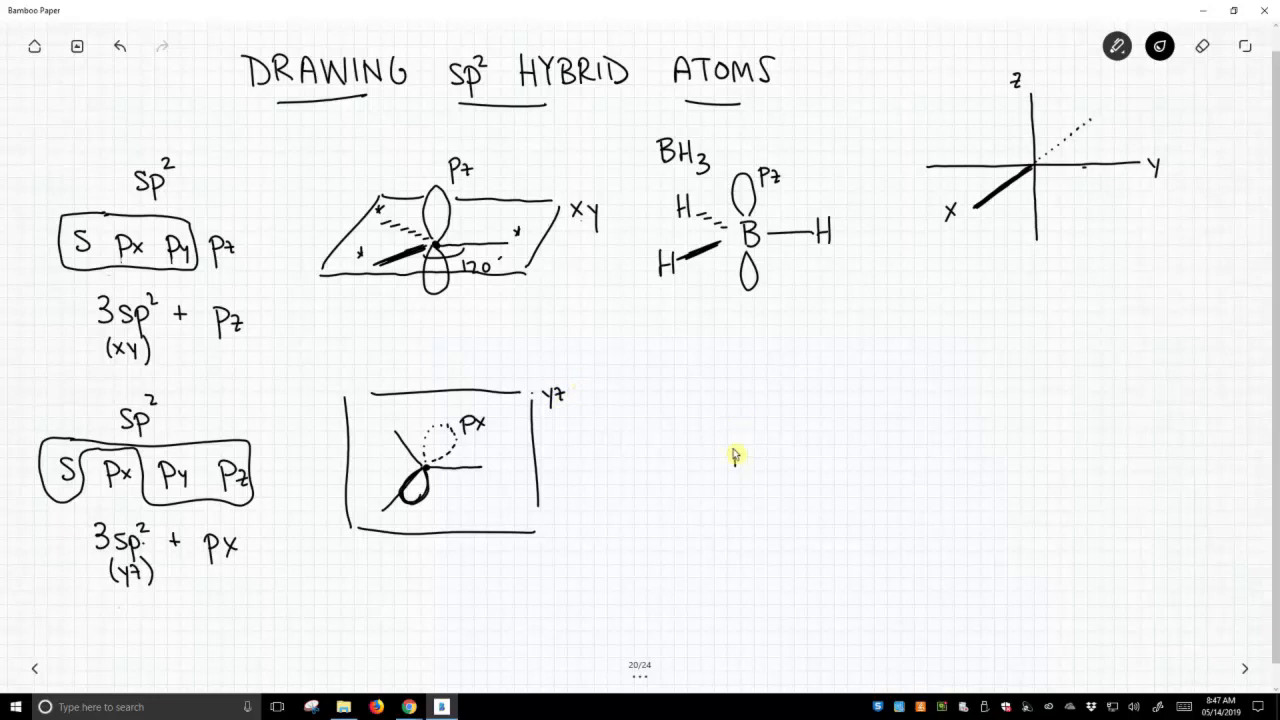
- Draw the second BH3's three H bonds with a lobe on the lower bond
left_click_drag(735, 460, 810, 455)
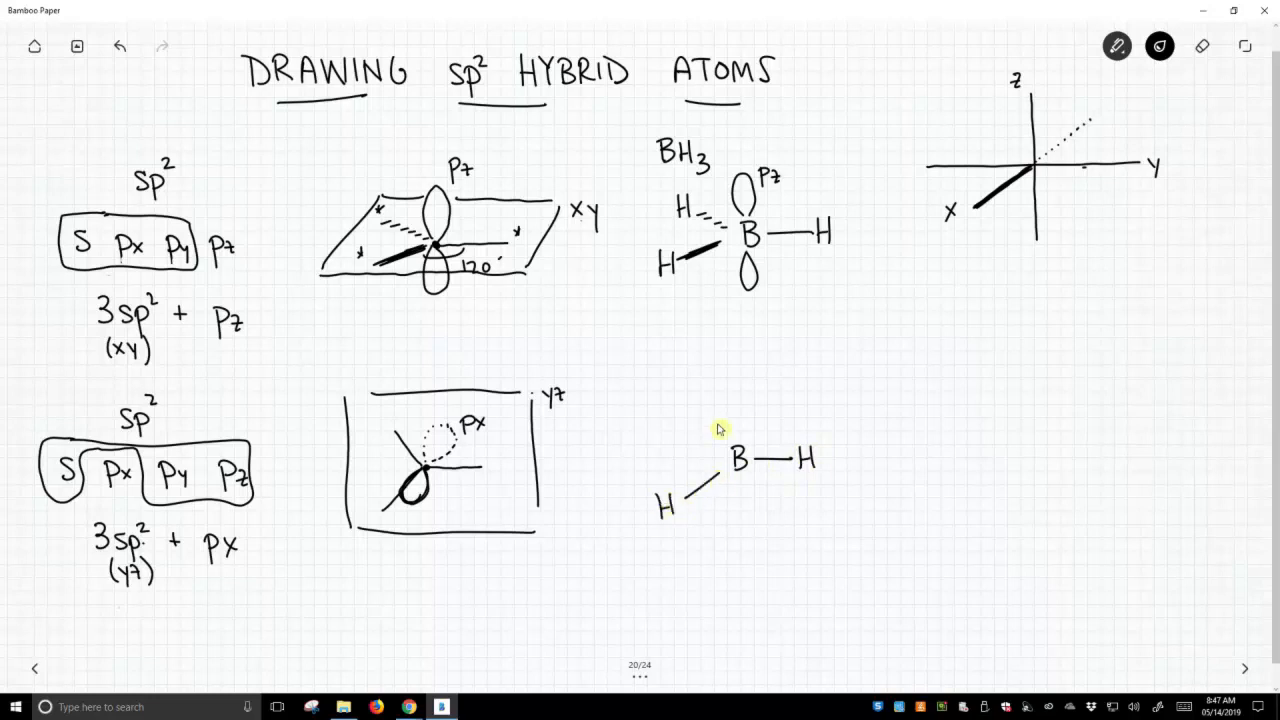
left_click_drag(670, 405, 720, 440)
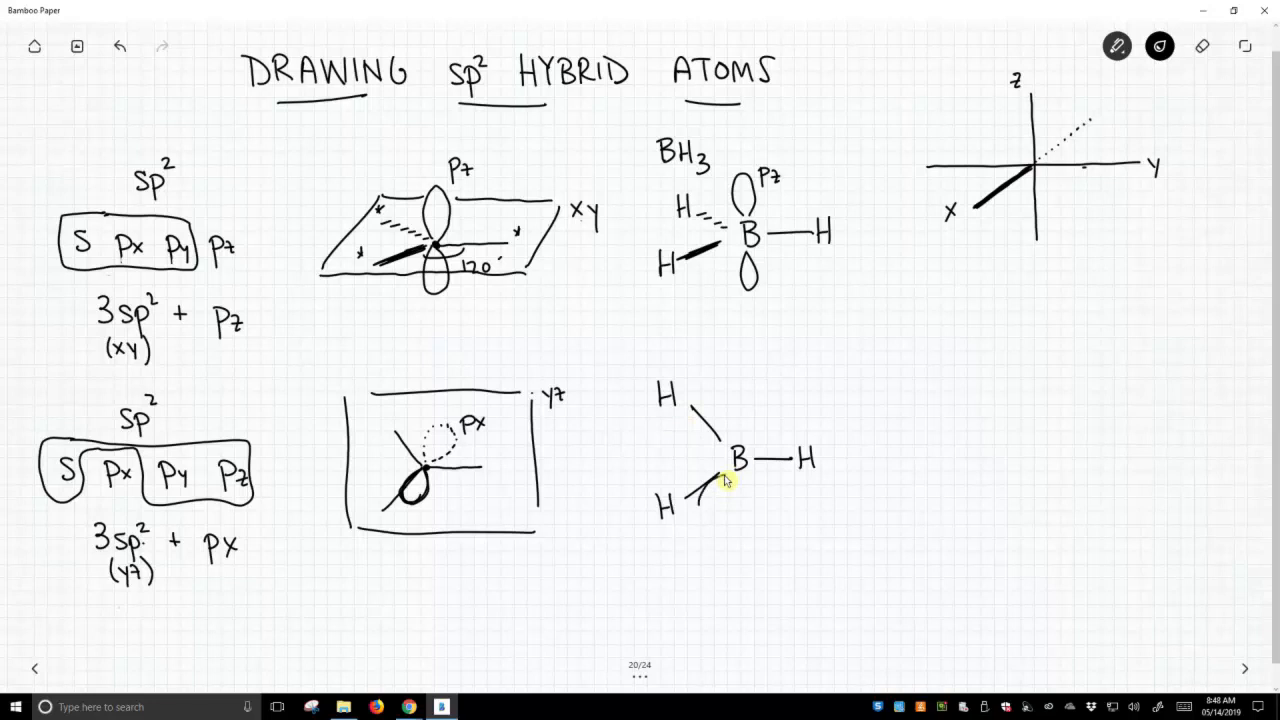
left_click_drag(720, 490, 700, 500)
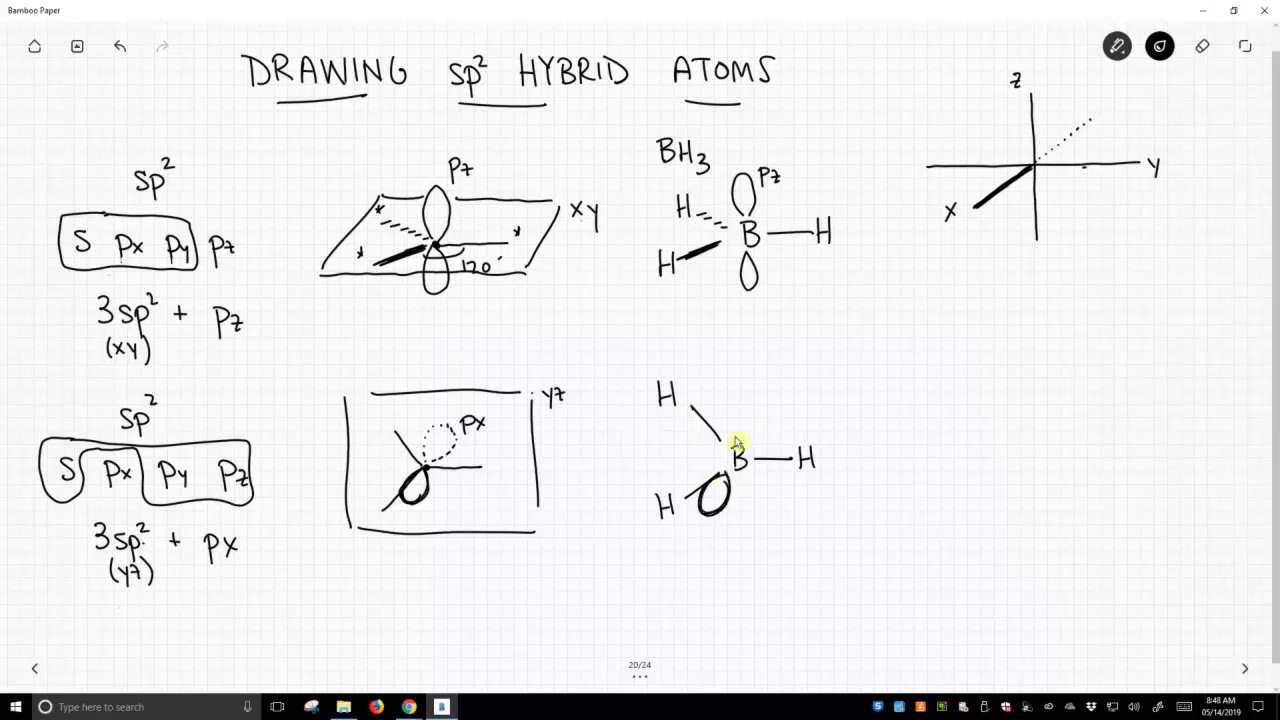